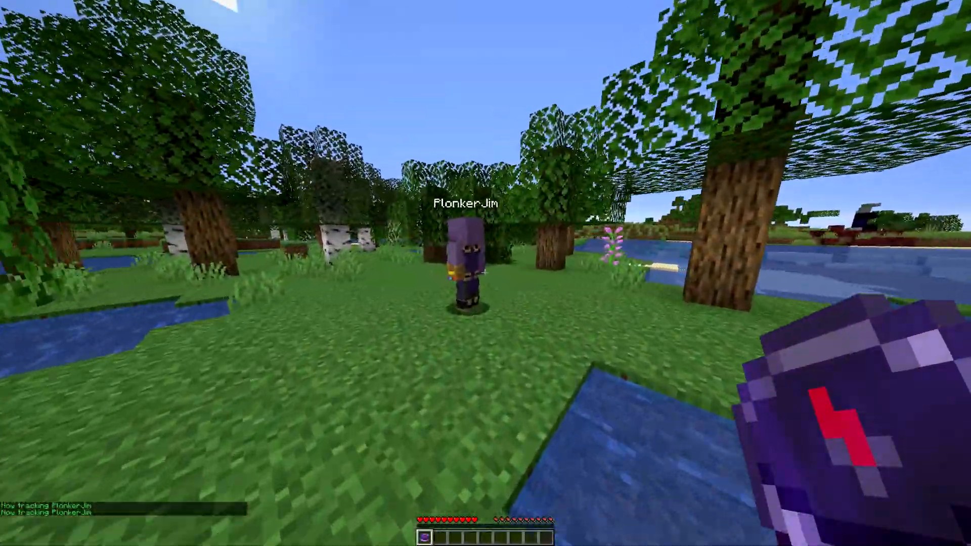
mouse_move(485, 273)
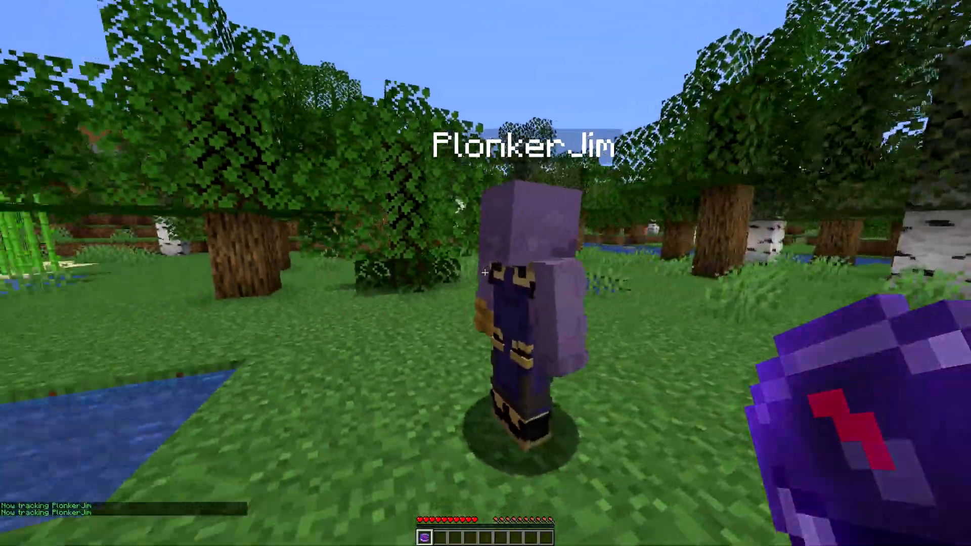
mouse_move(485, 273)
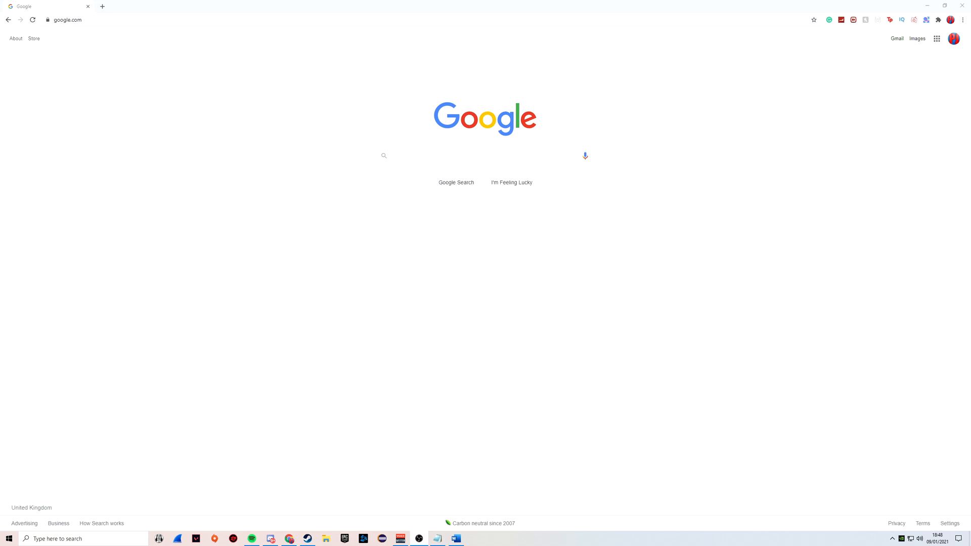
Search getbukkit.org/download/spigot and go to the 'Spigot - Get Bukkit' result.
click(93, 19)
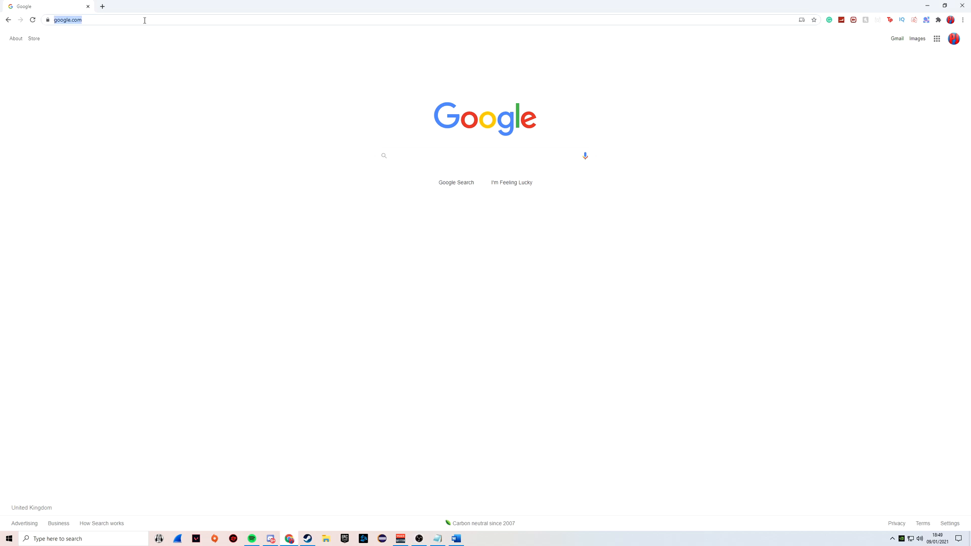
text(getbukkit.org/download/spigot)
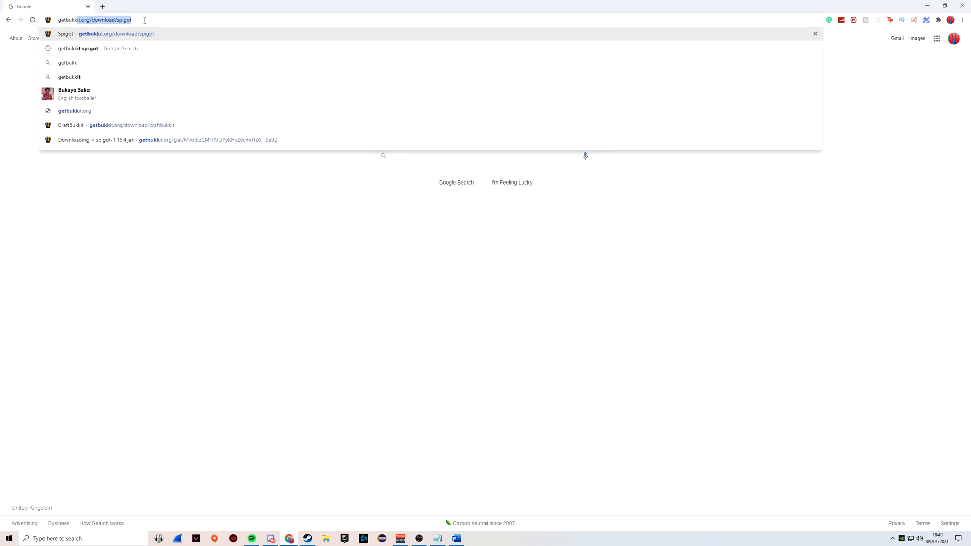
key(Return)
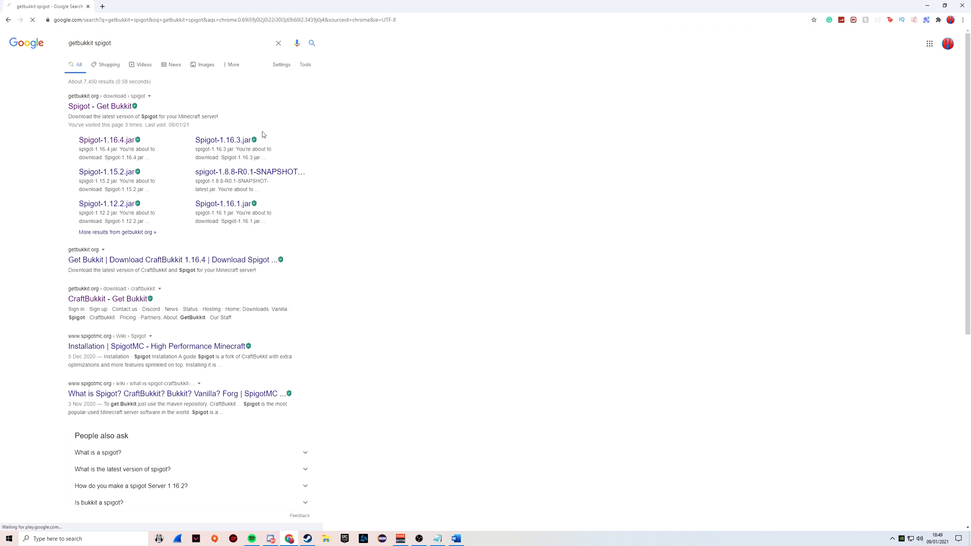
click(100, 107)
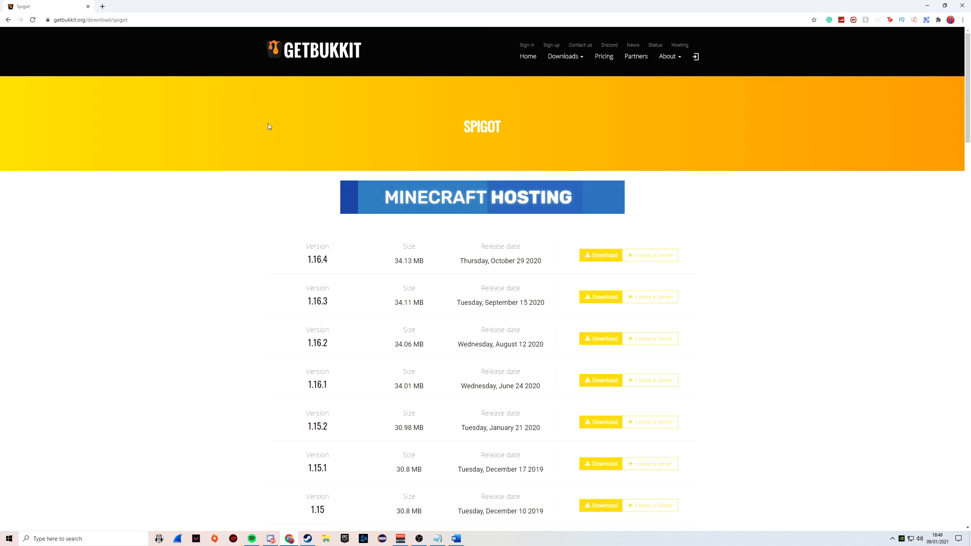
mouse_move(302, 263)
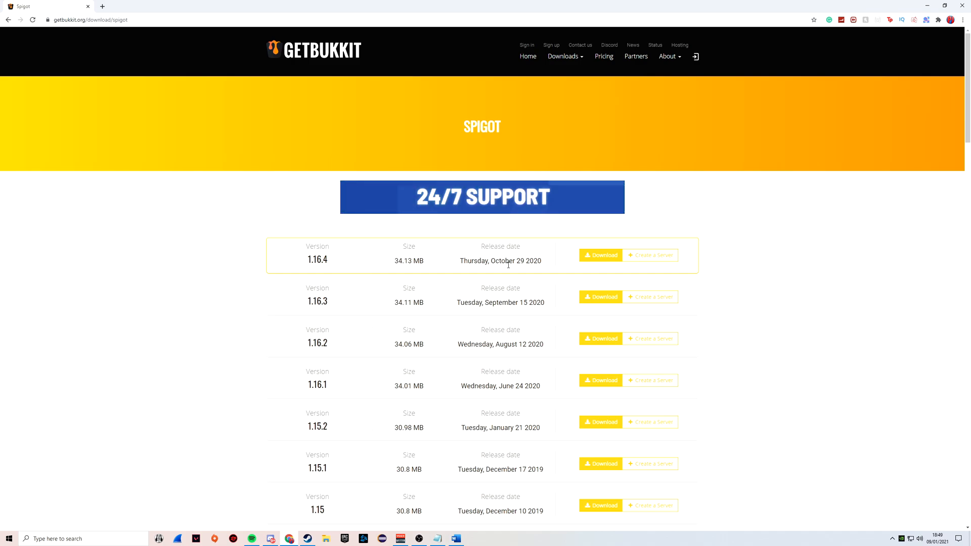
mouse_move(600, 255)
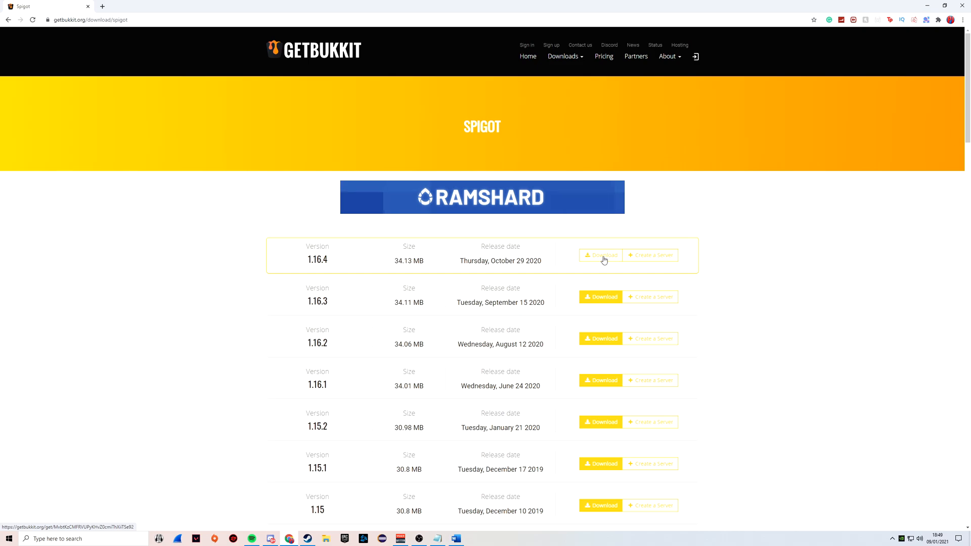
Download the Spigot 1.16.4 jar and keep it despite Chrome's warning.
click(599, 255)
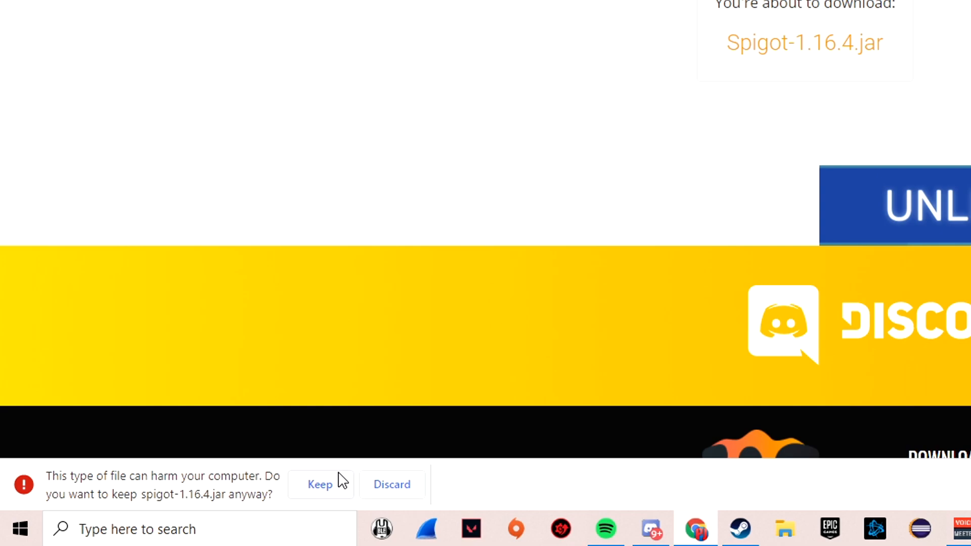
click(320, 484)
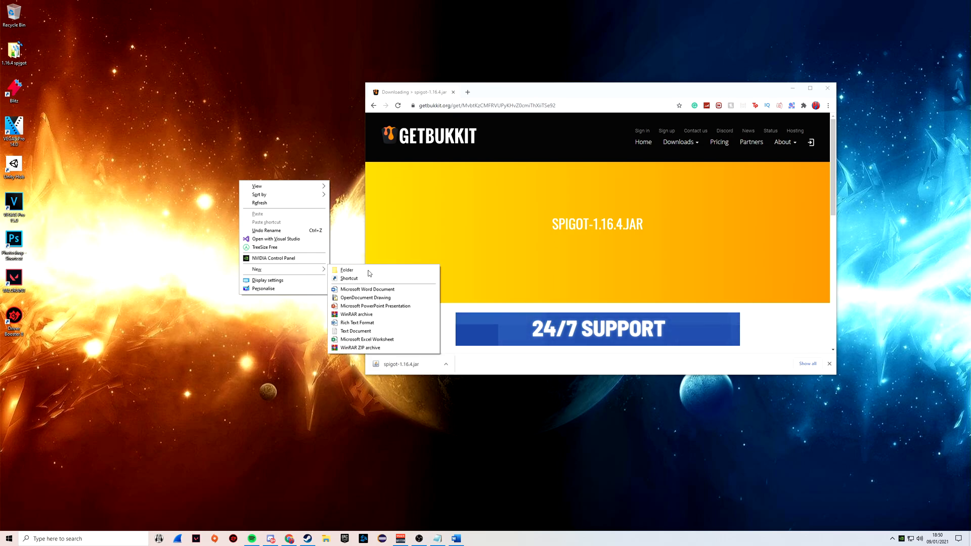
Create the '1.16.4 server' folder with spigot-1.16.4.jar and run the jar once.
click(346, 269)
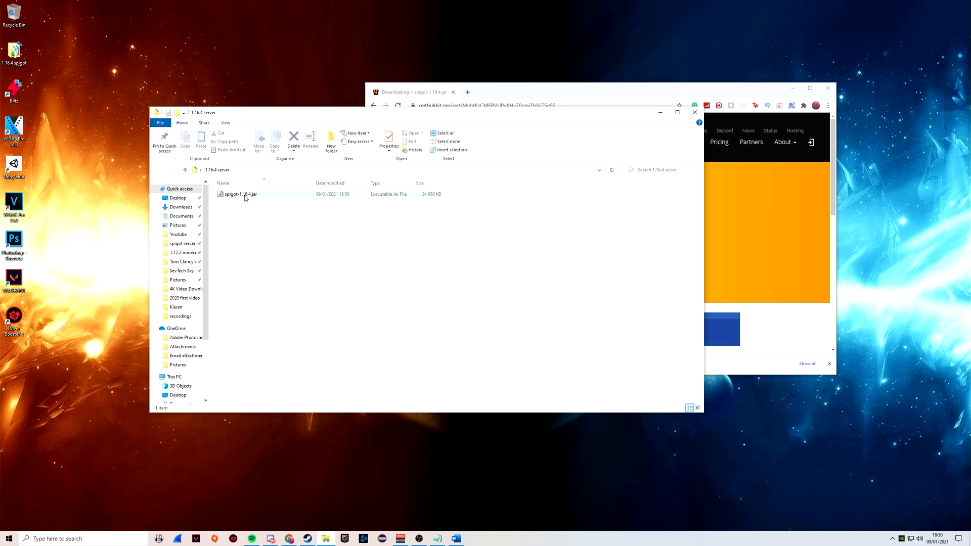
click(238, 194)
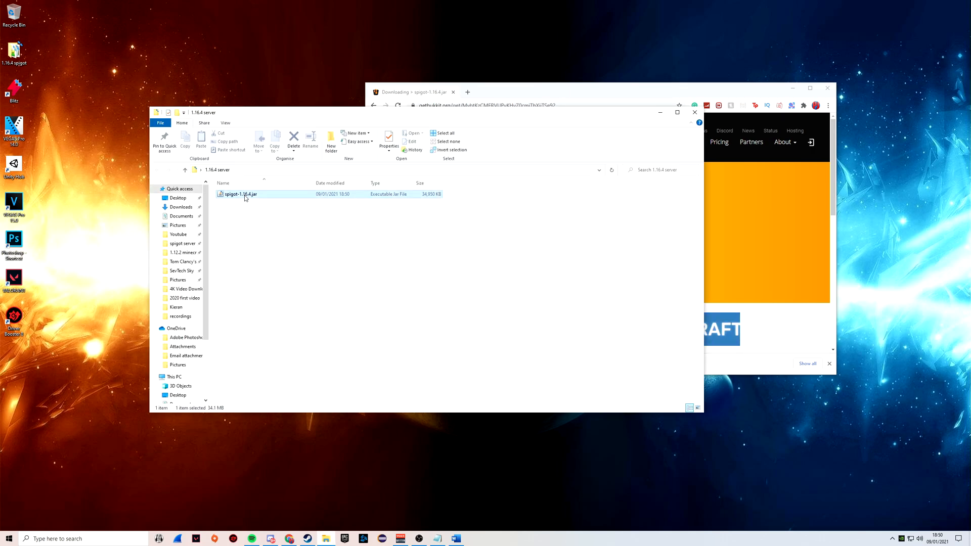
double_click(238, 194)
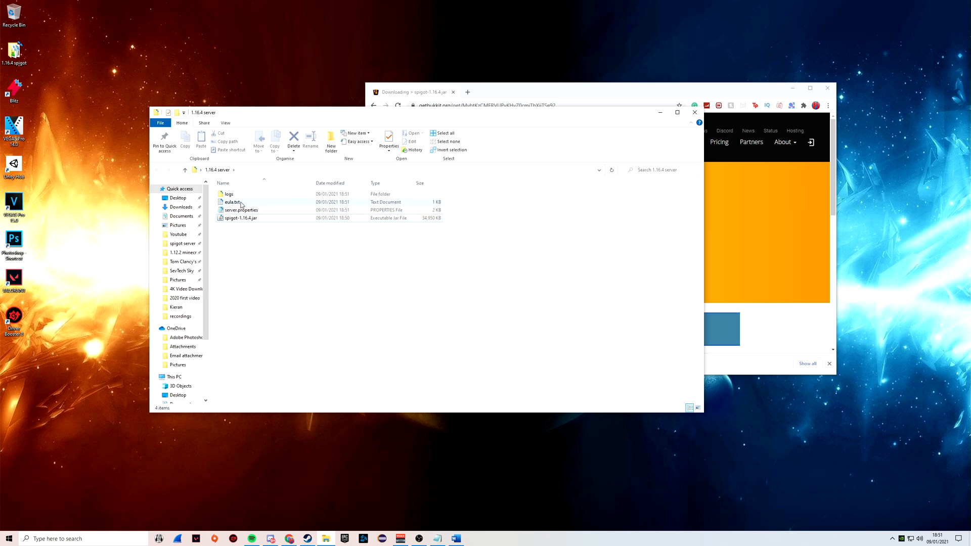
Edit eula.txt so eula=true, then save and close it.
double_click(231, 202)
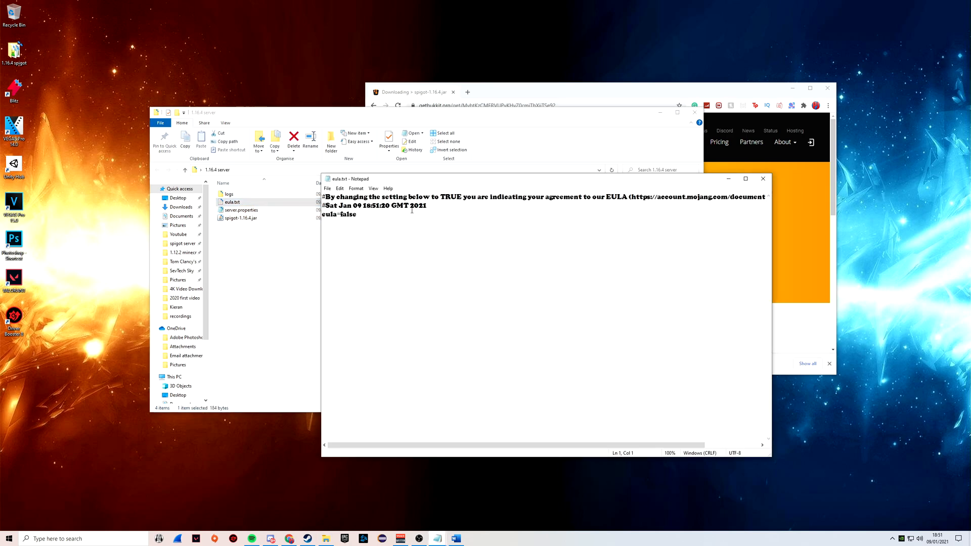
double_click(346, 214)
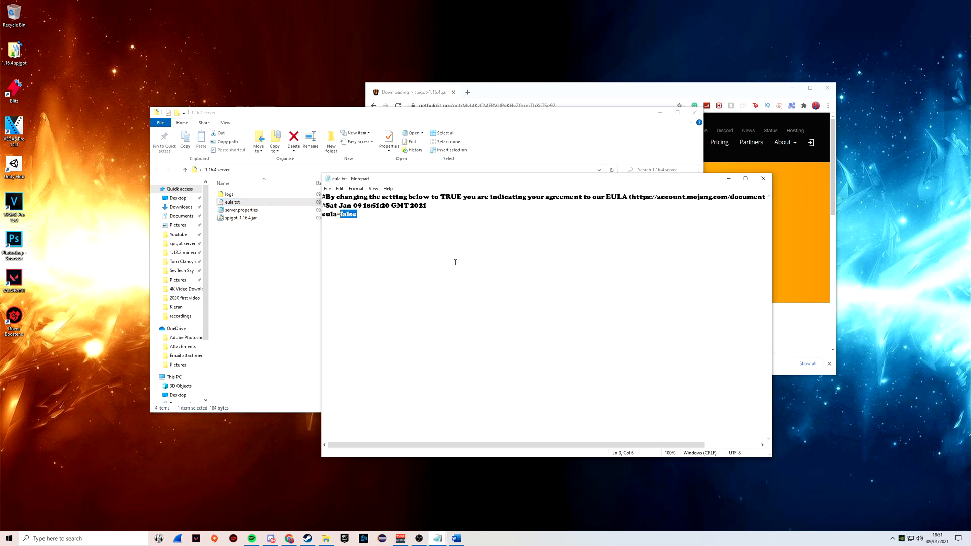
text(true)
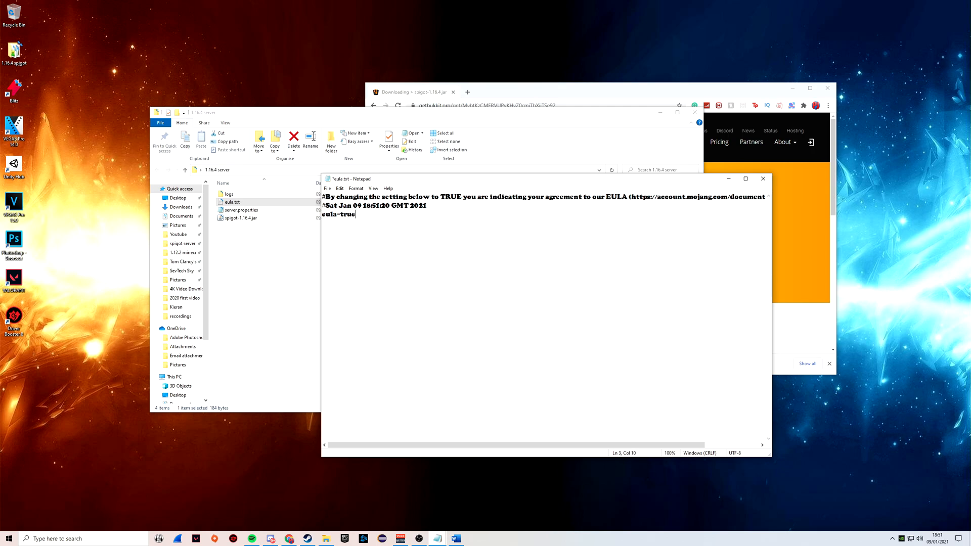
click(763, 178)
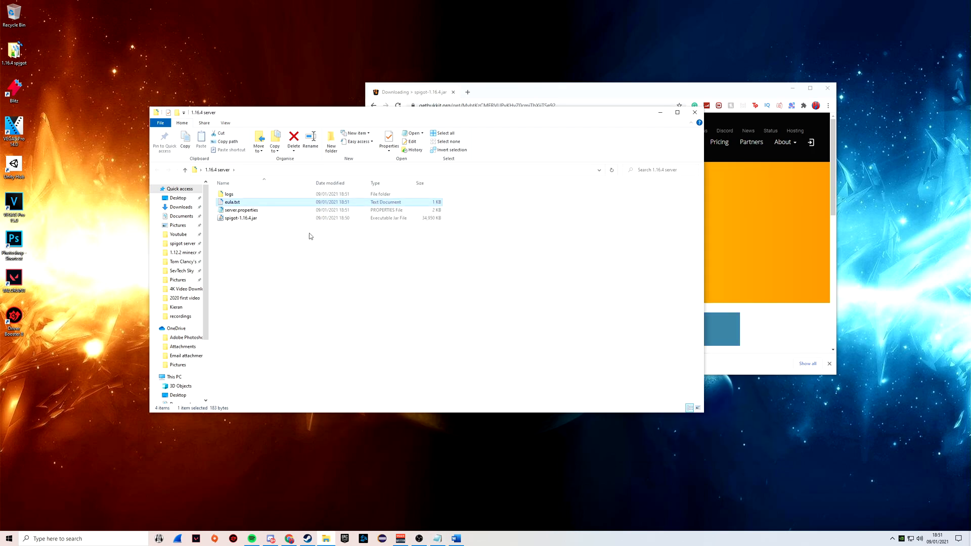
mouse_move(241, 218)
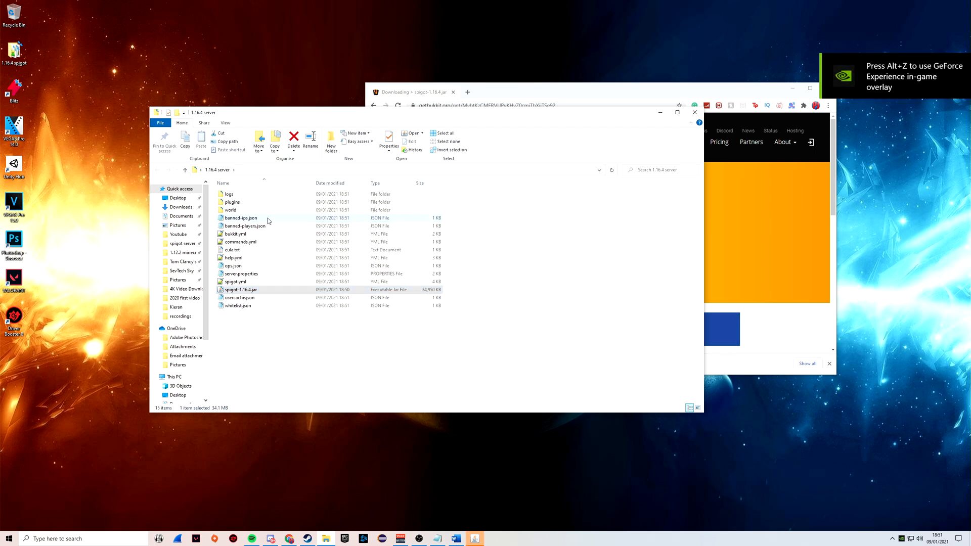
Run spigot-1.16.4.jar until worlds are prepared, then stop the server.
double_click(241, 289)
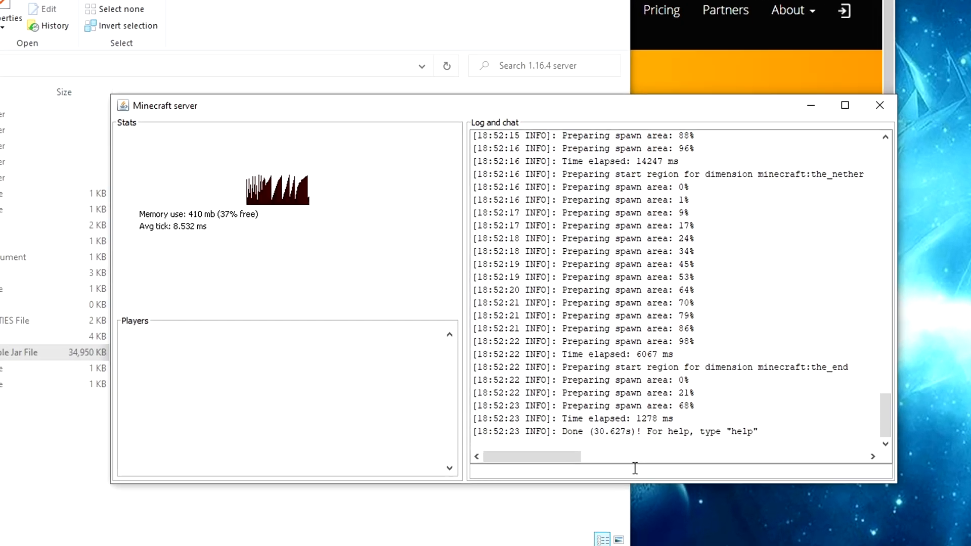
text(st)
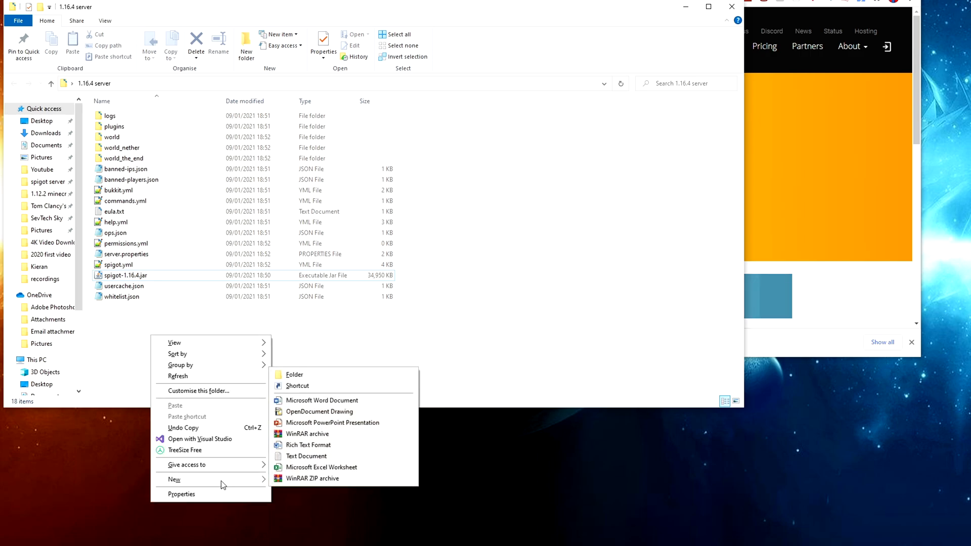
Create an empty start.txt in the server folder and load it in Notepad.
click(306, 456)
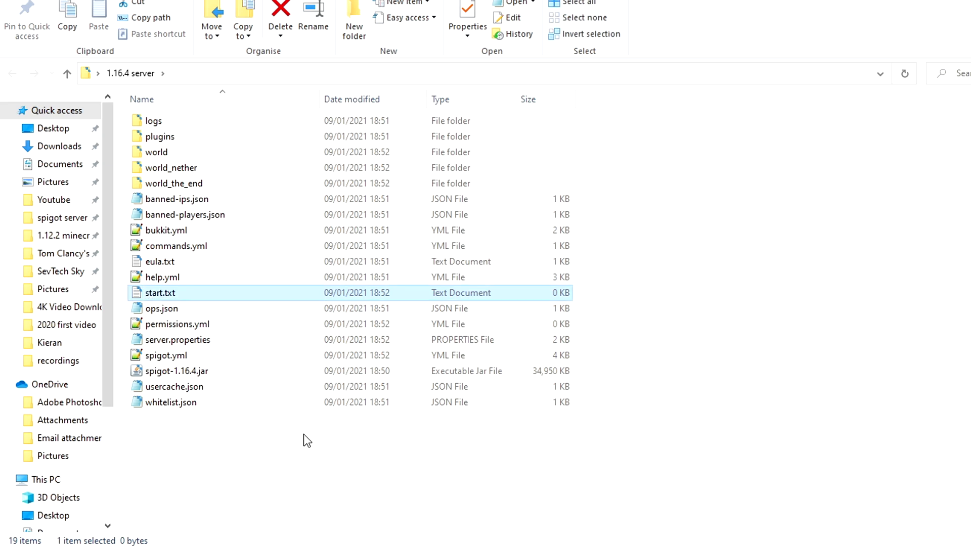
double_click(160, 292)
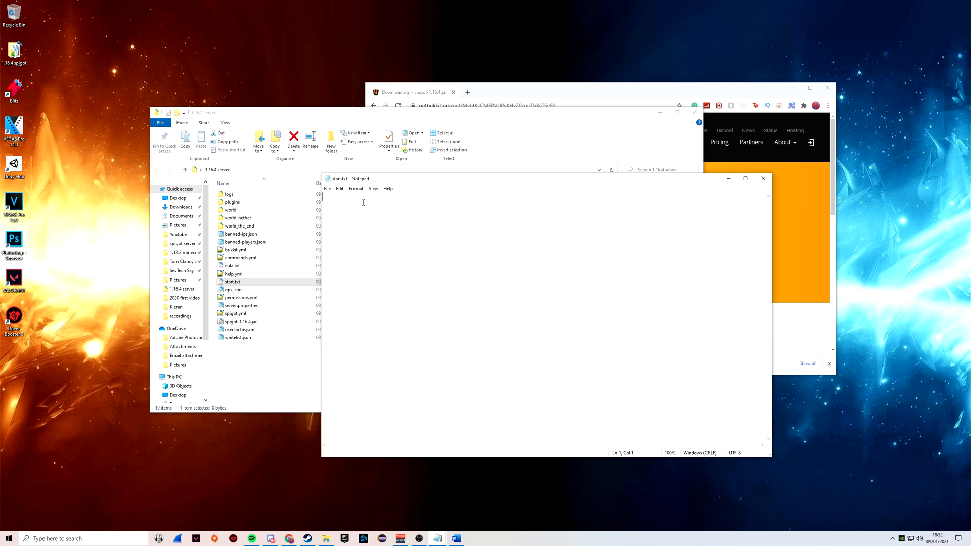
Write 'java -Xmx4G -Xms4G -jar spigot-1.16.4.jar nogui' into start.txt and save it.
text(java -Xmx4G -Xms4G -jar spigot-1.16.4.jar nogui)
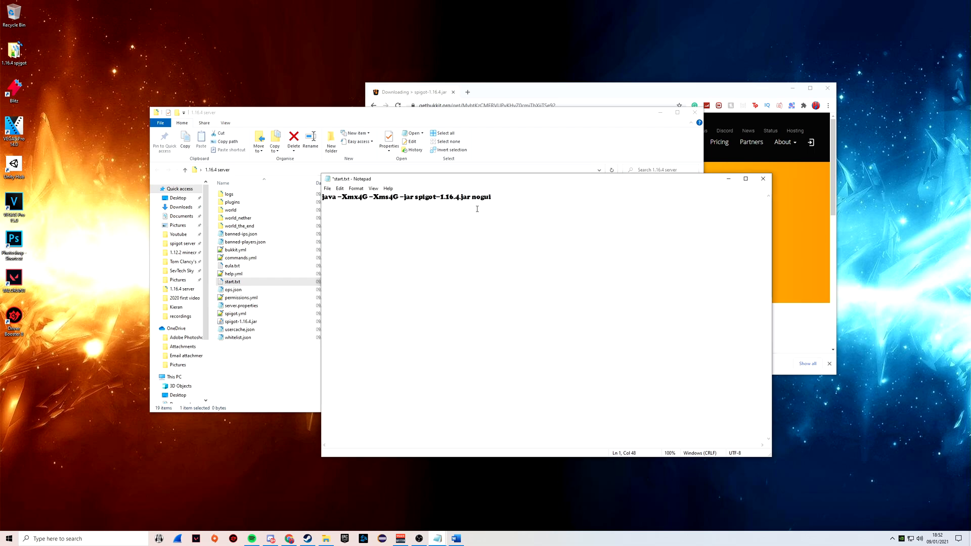
mouse_move(446, 217)
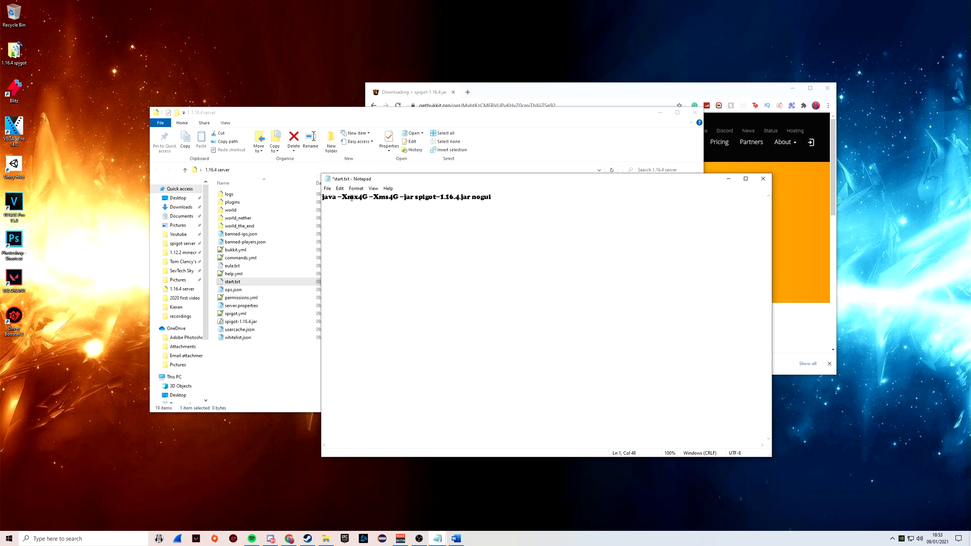
double_click(353, 196)
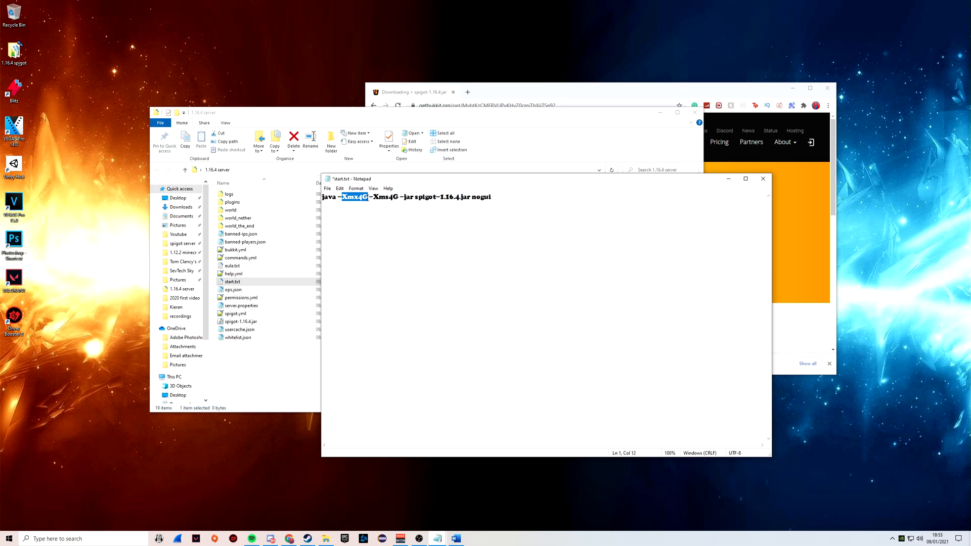
double_click(481, 196)
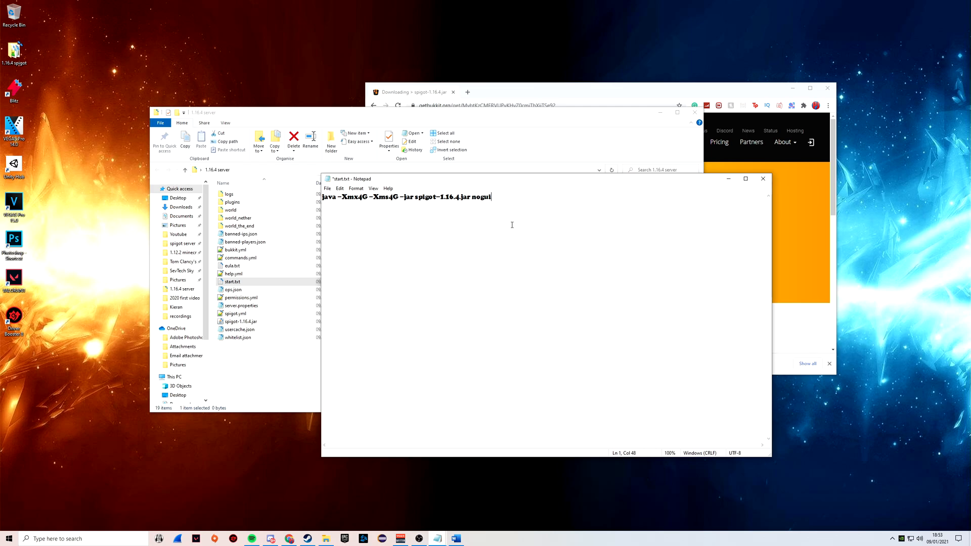
double_click(362, 196)
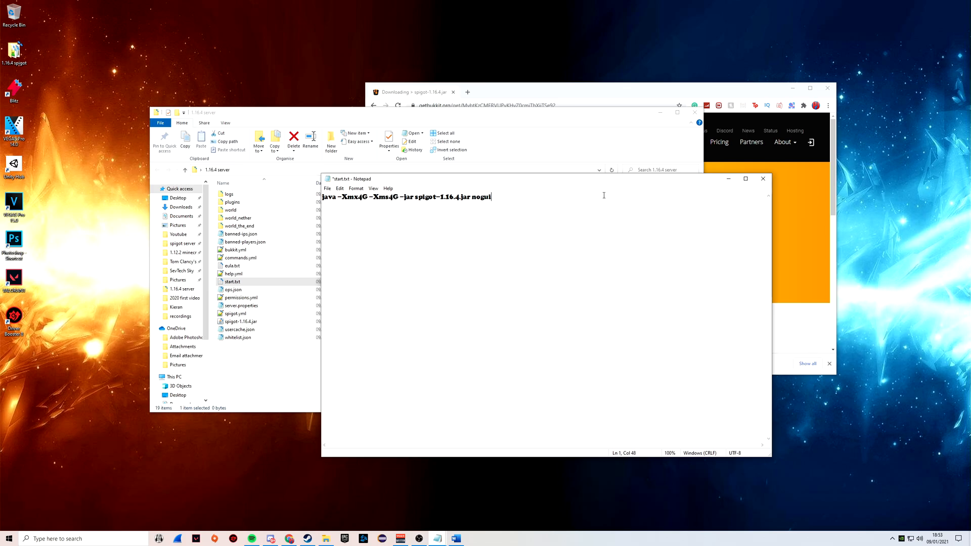
click(326, 188)
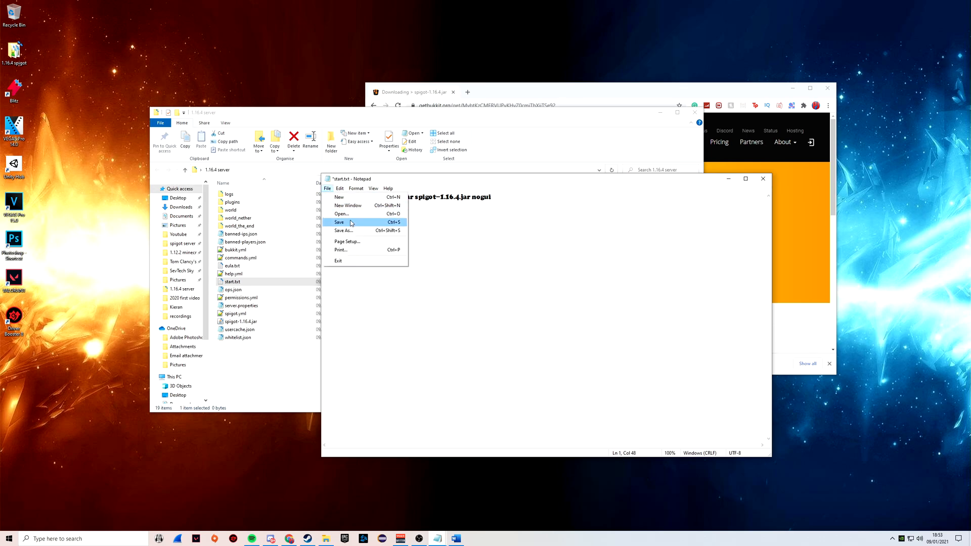
click(339, 223)
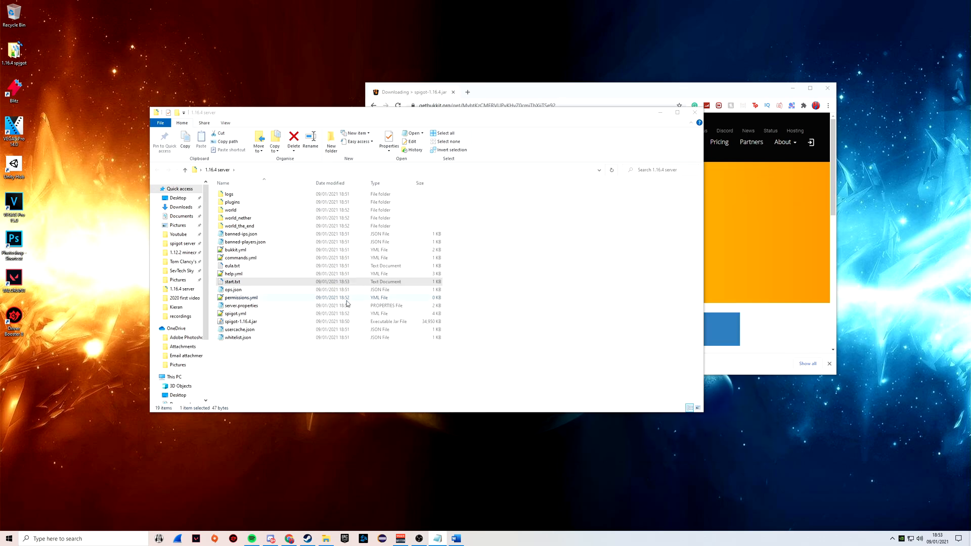
Rename start.txt to start.bat and confirm the extension change.
right_click(232, 281)
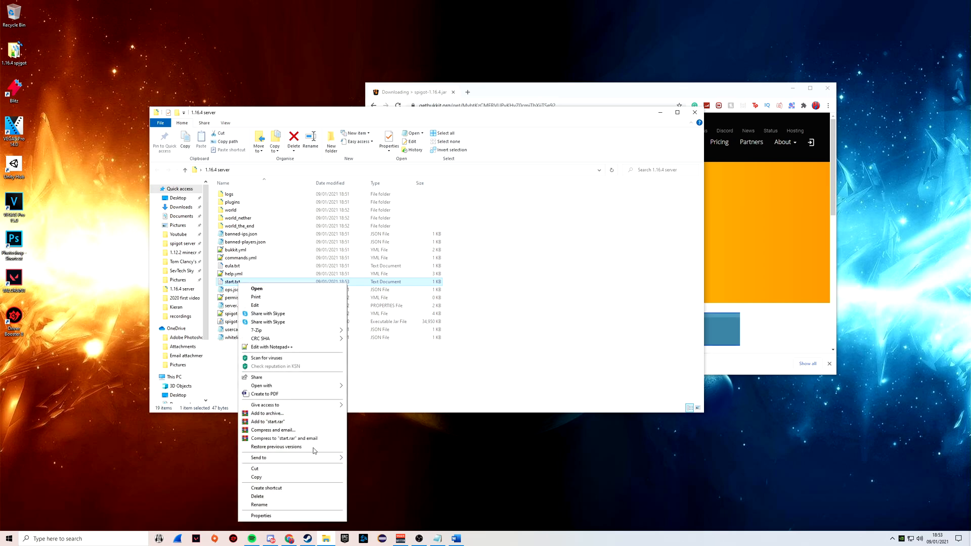
click(259, 503)
text(ba)
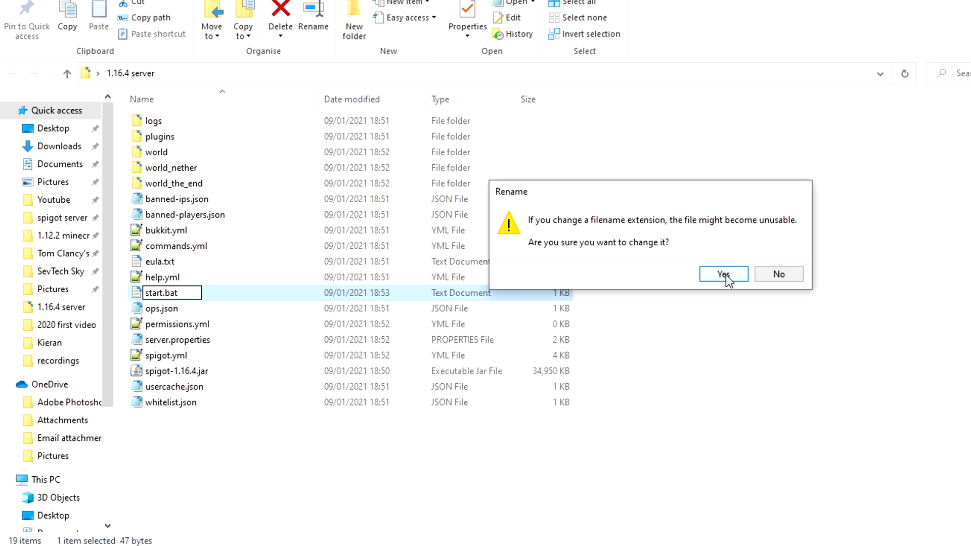
click(723, 274)
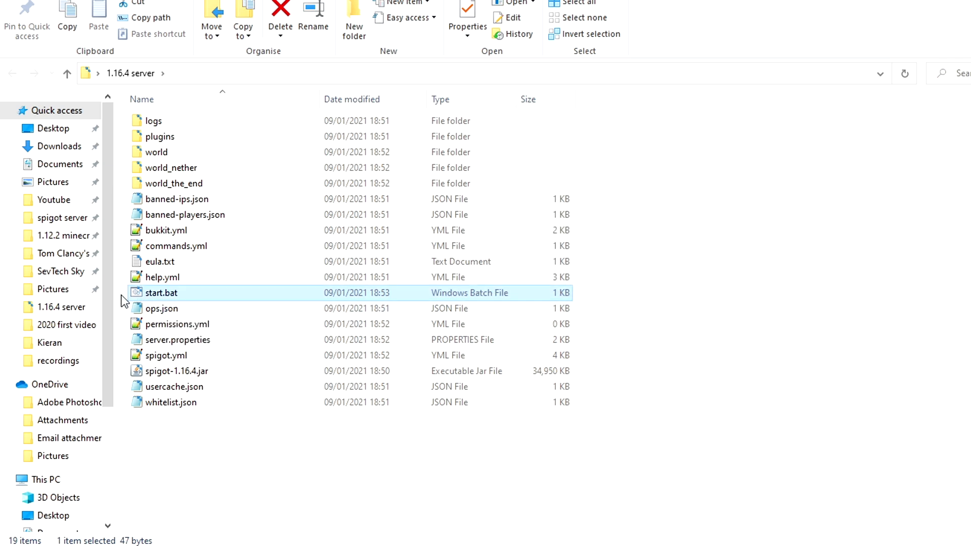
mouse_move(164, 294)
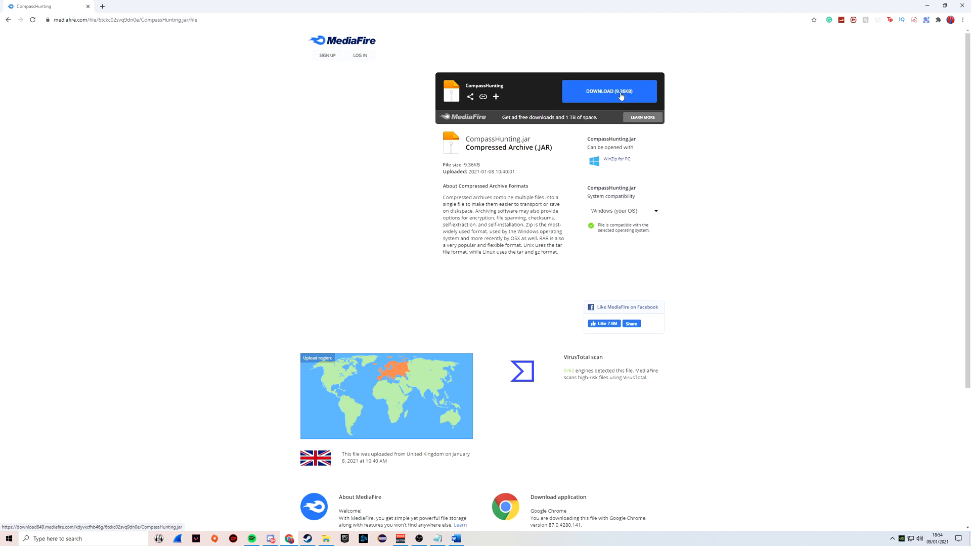
Download CompassHunting.jar and CompassRespawn.jar from MediaFire, keeping the files.
click(608, 91)
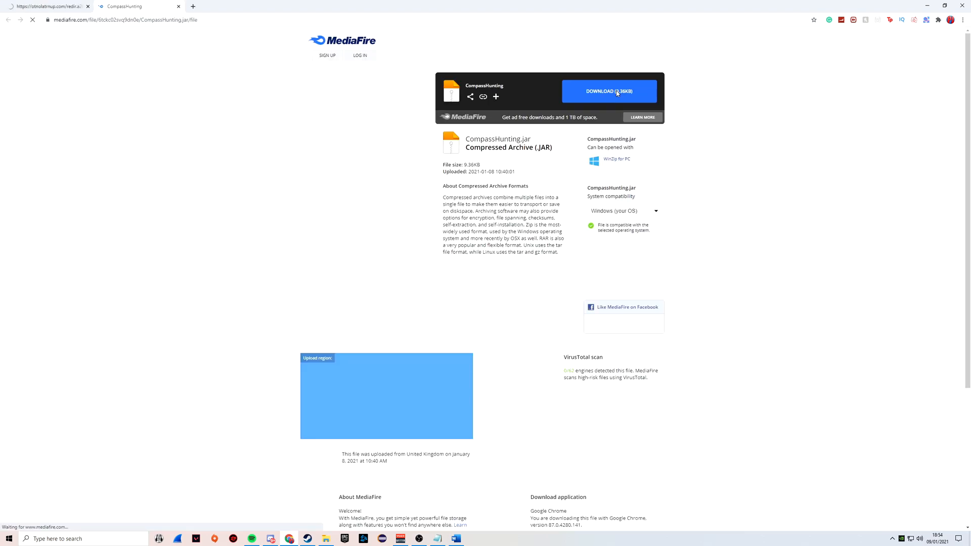
click(609, 91)
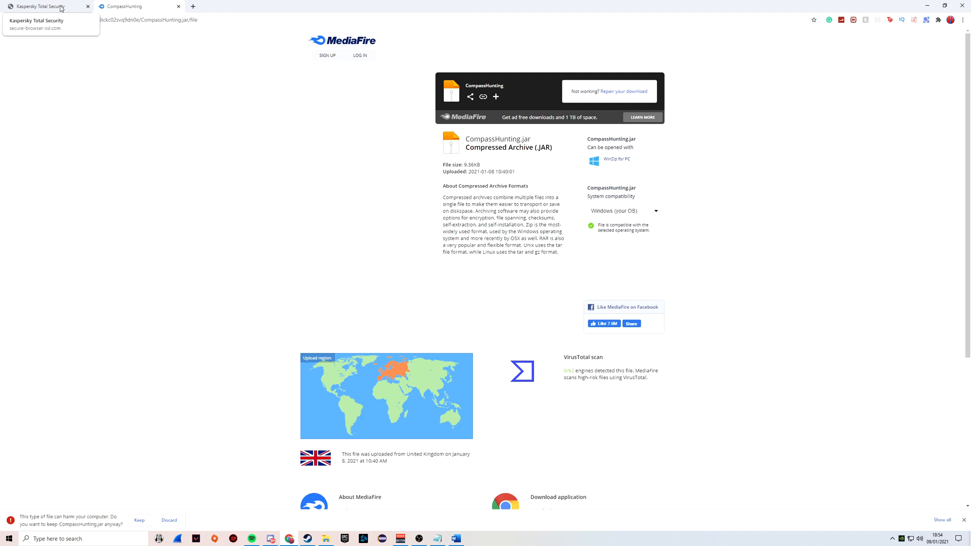
click(87, 6)
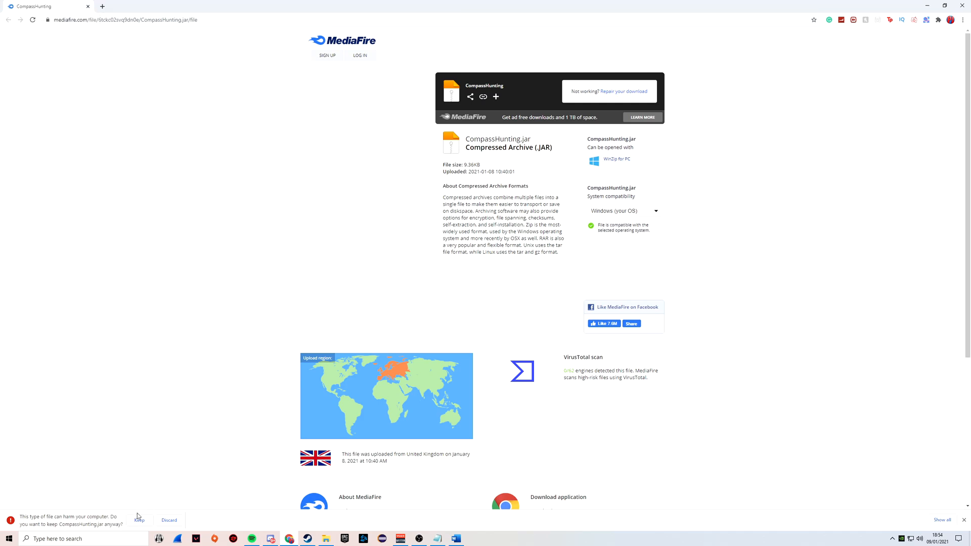
click(138, 518)
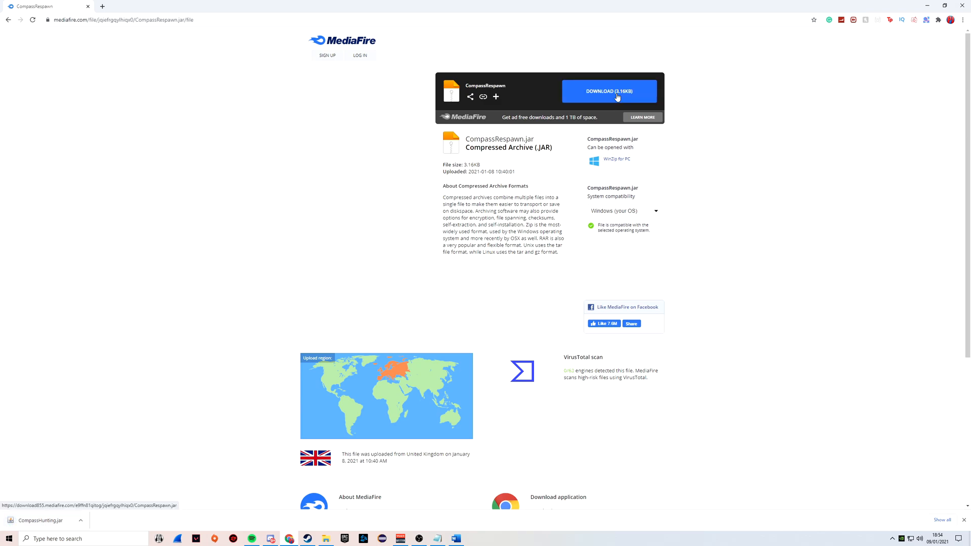
click(609, 91)
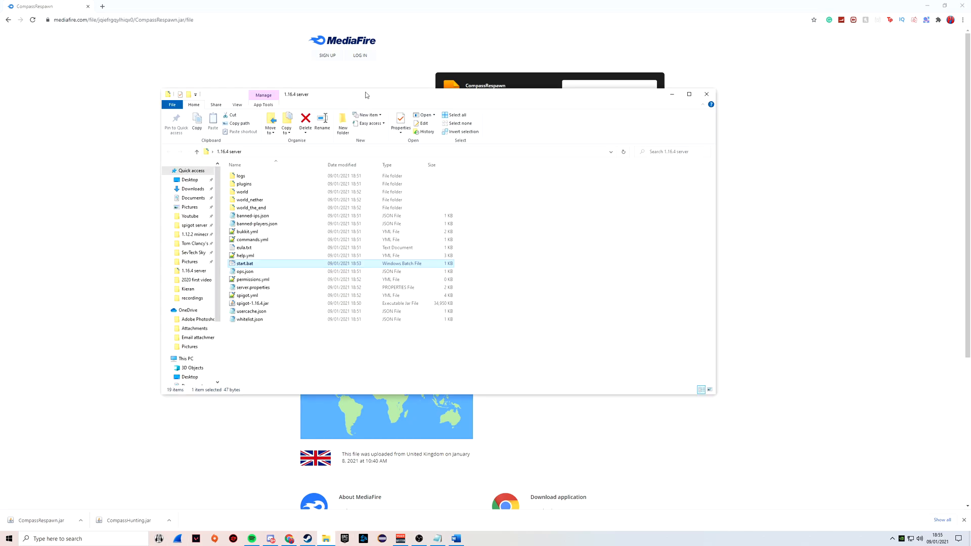
mouse_move(244, 184)
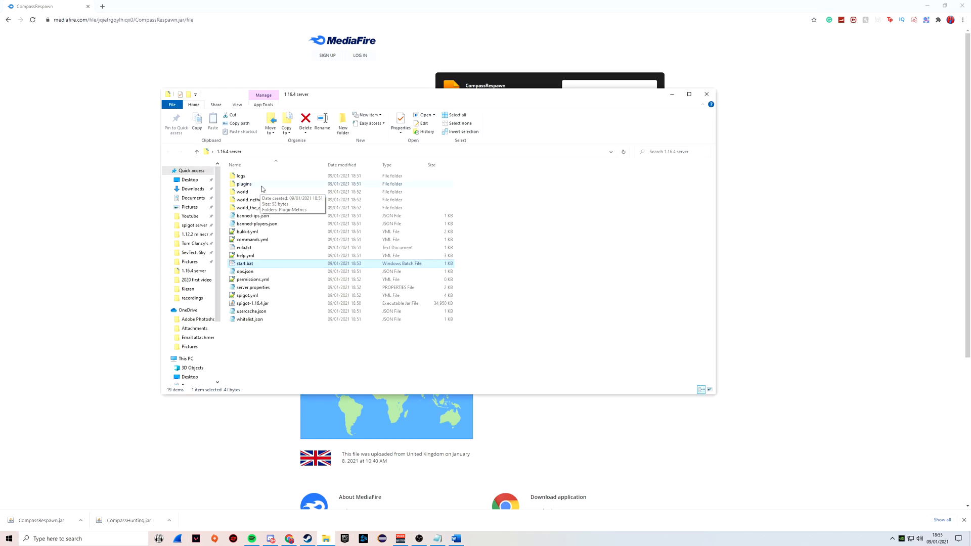
Move both plugin jars into the plugins folder and return to the 1.16.4 server folder.
double_click(243, 184)
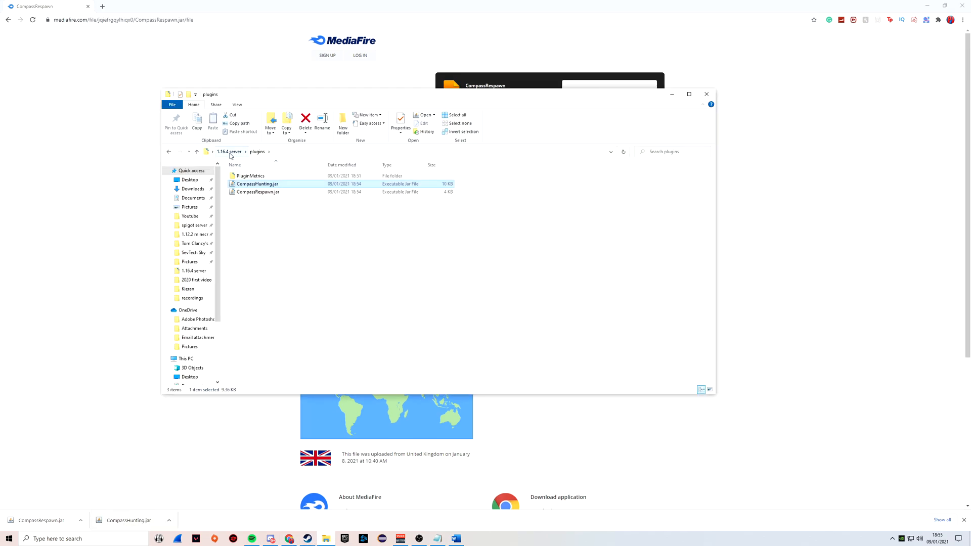
click(229, 152)
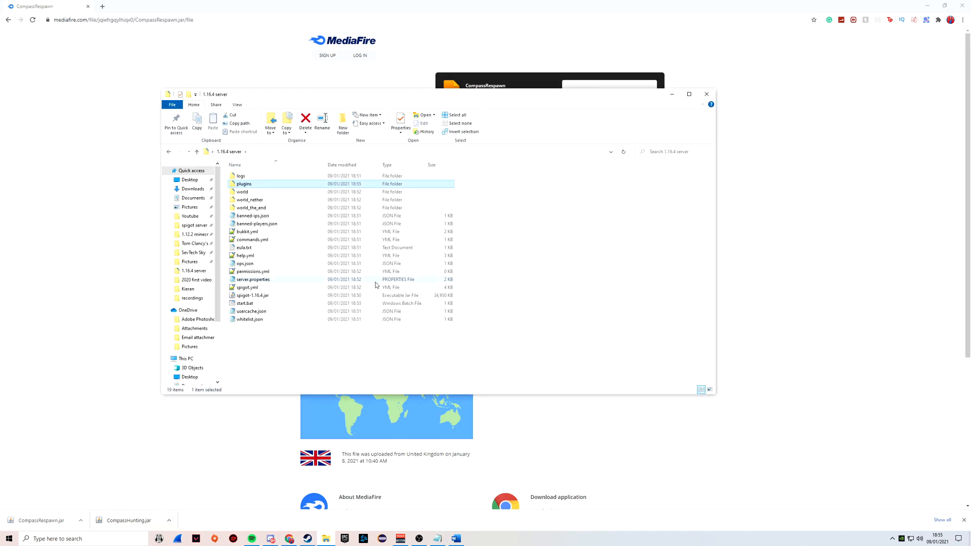
mouse_move(254, 279)
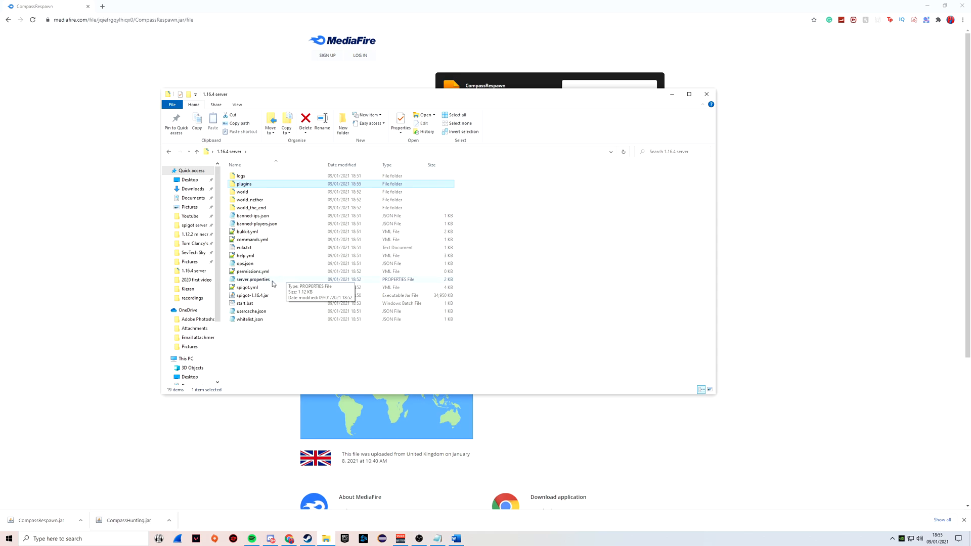
Edit server.properties, filling in the server IP near the 25565 port line, then close Notepad.
double_click(253, 279)
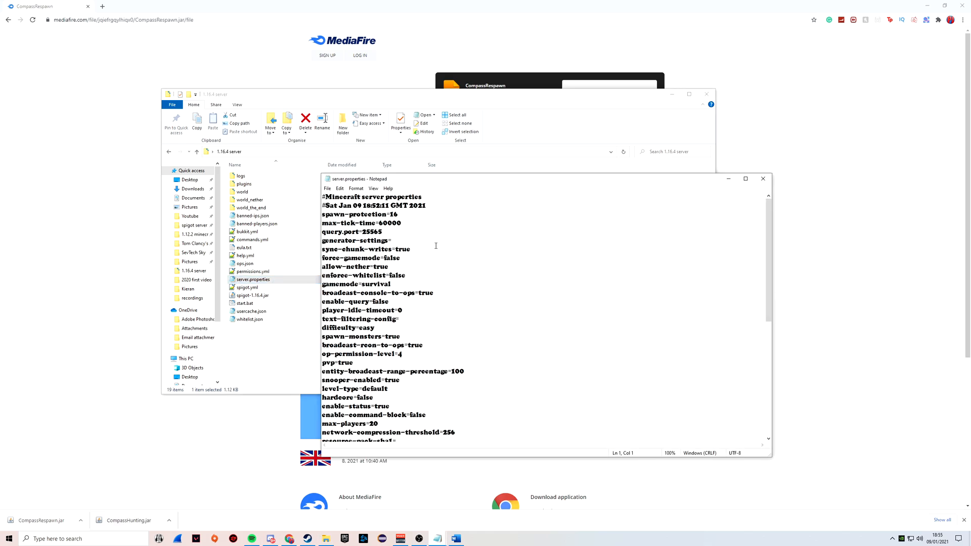
scroll(down, 3)
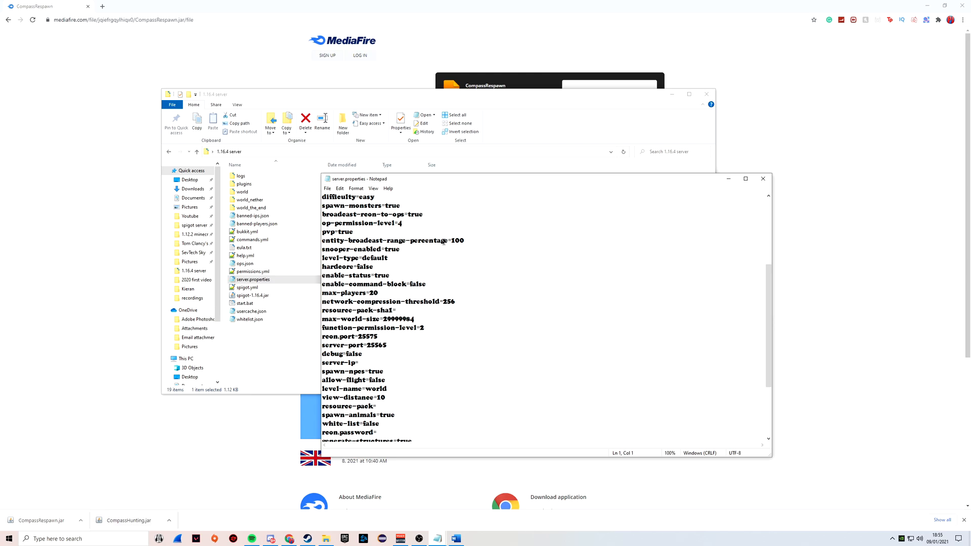
scroll(up, 3)
text(192.168.10.212)
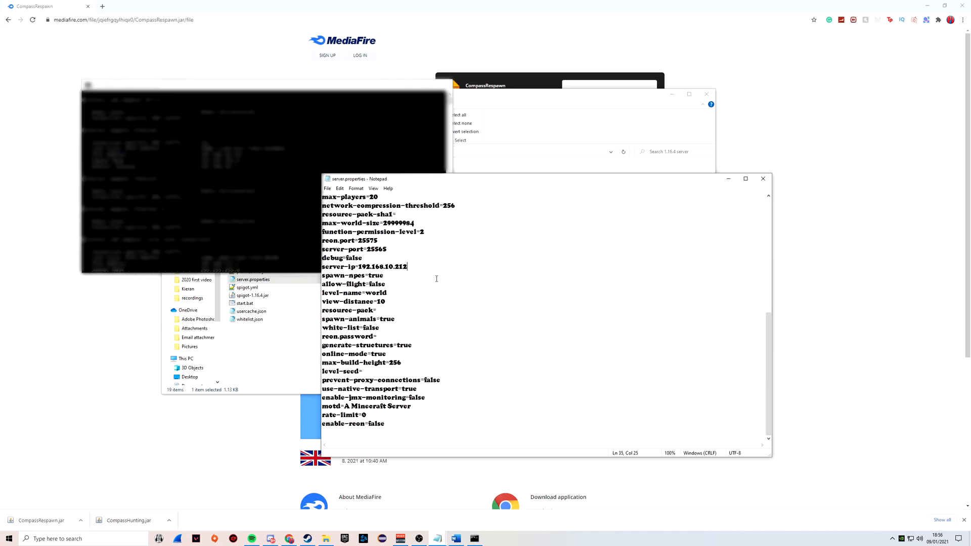
double_click(377, 249)
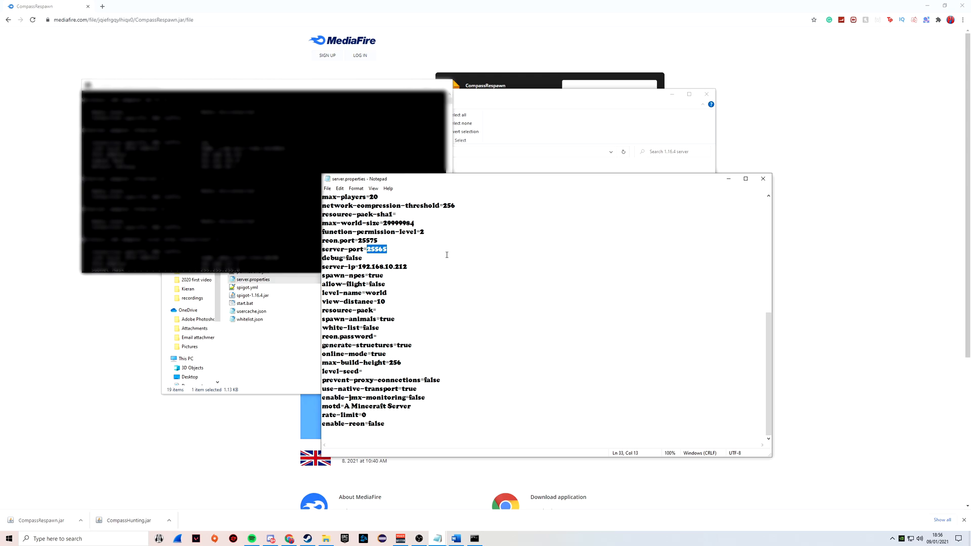
click(467, 291)
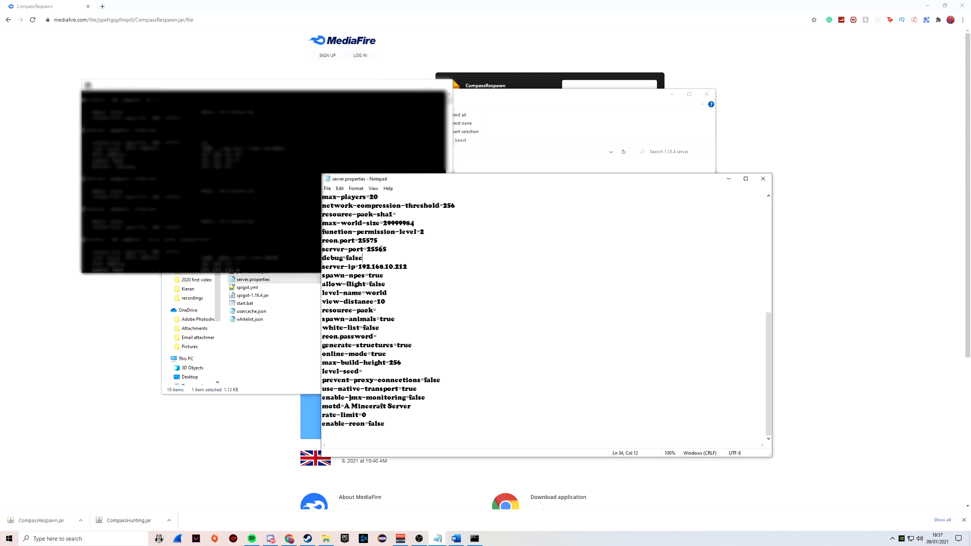
click(339, 188)
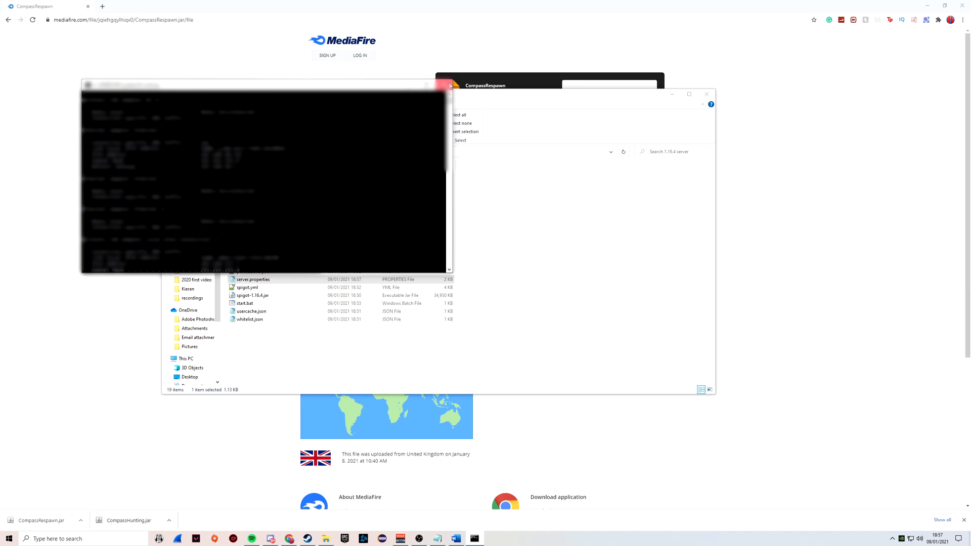
click(449, 85)
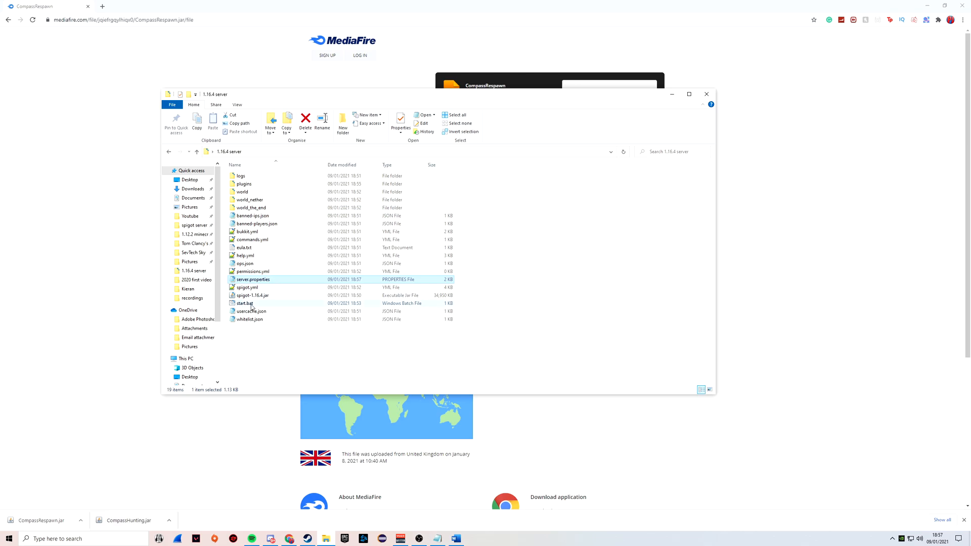
Launch the Spigot server via start.bat in the 1.16.4 server folder.
double_click(244, 303)
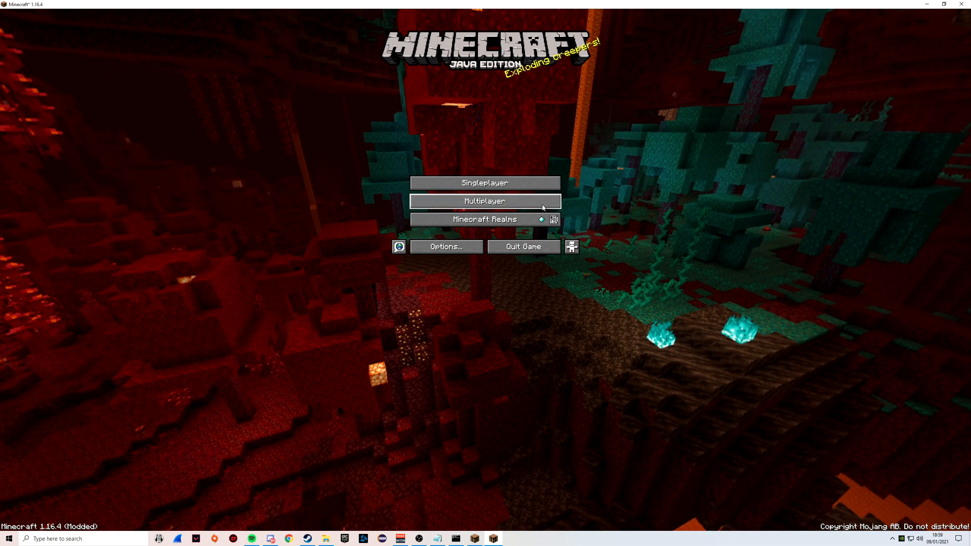
Enter the multiplayer list to join the local server, then begin a /kick command in chat.
click(484, 200)
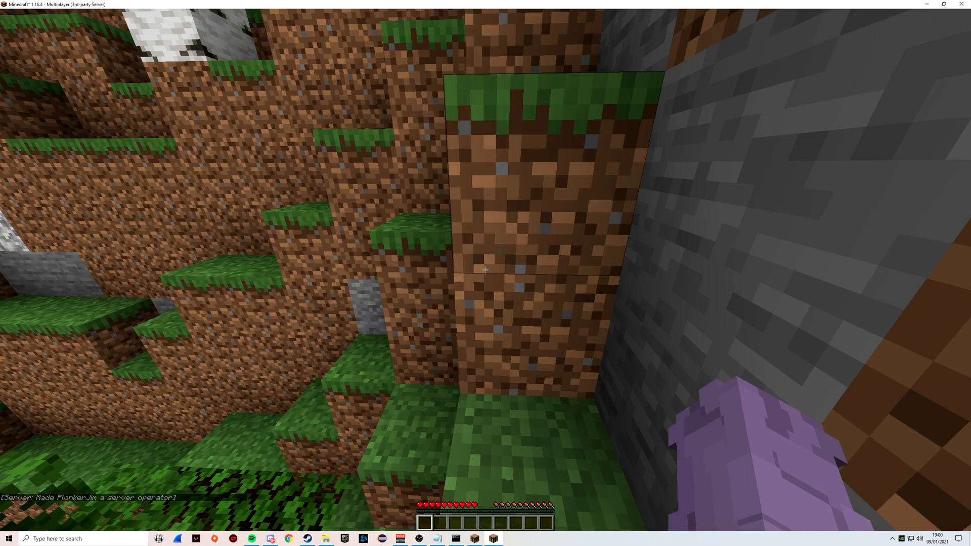
mouse_move(485, 269)
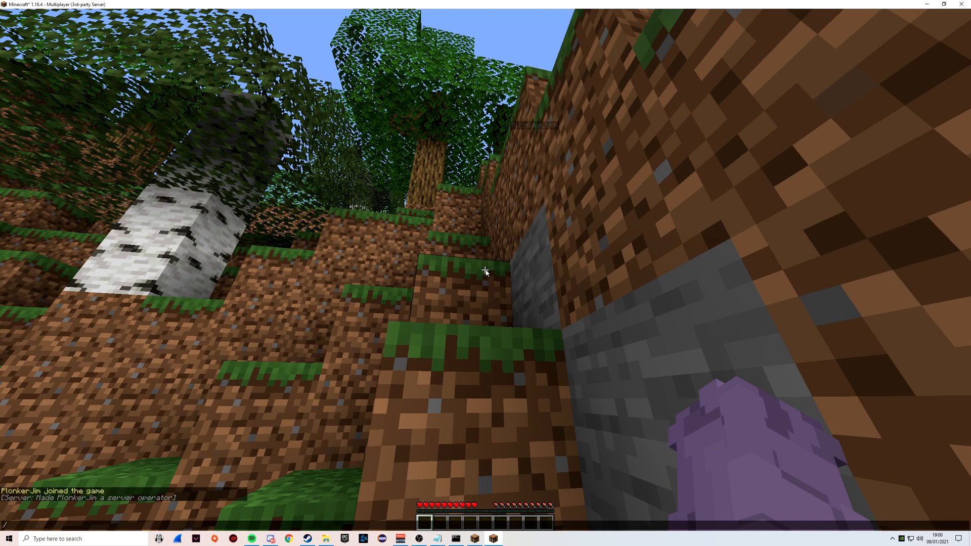
text(/kick)
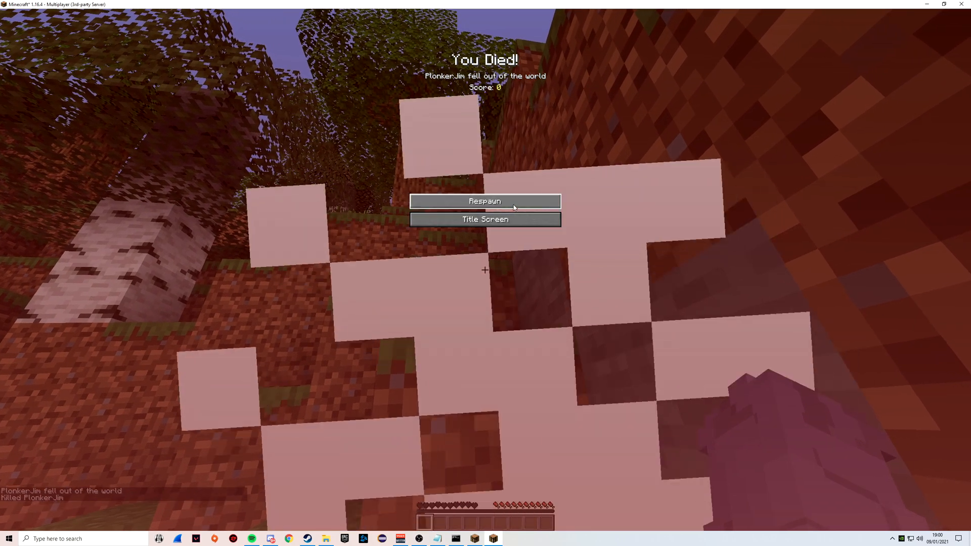
Respawn and check the inventory for the compass with Curse of Binding and Curse of Vanishing.
click(484, 201)
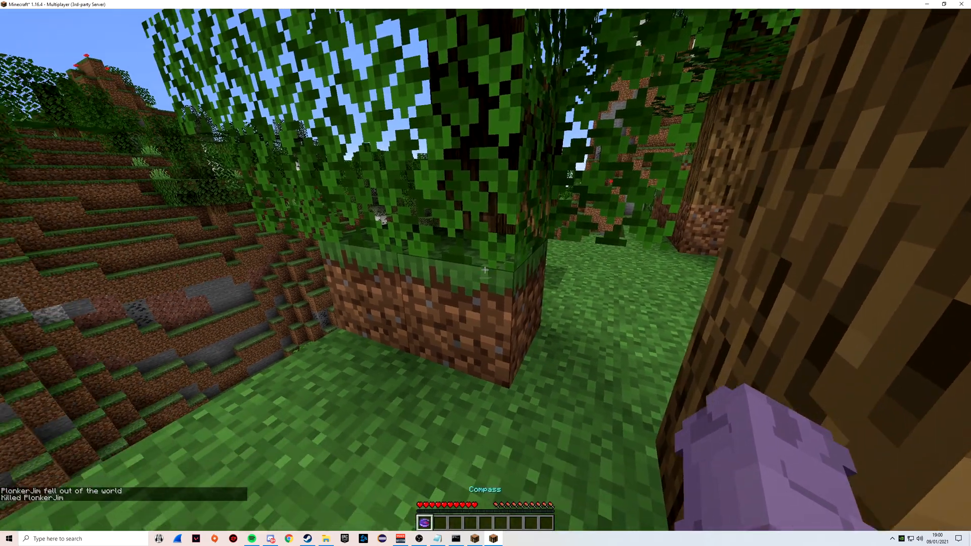
key(e)
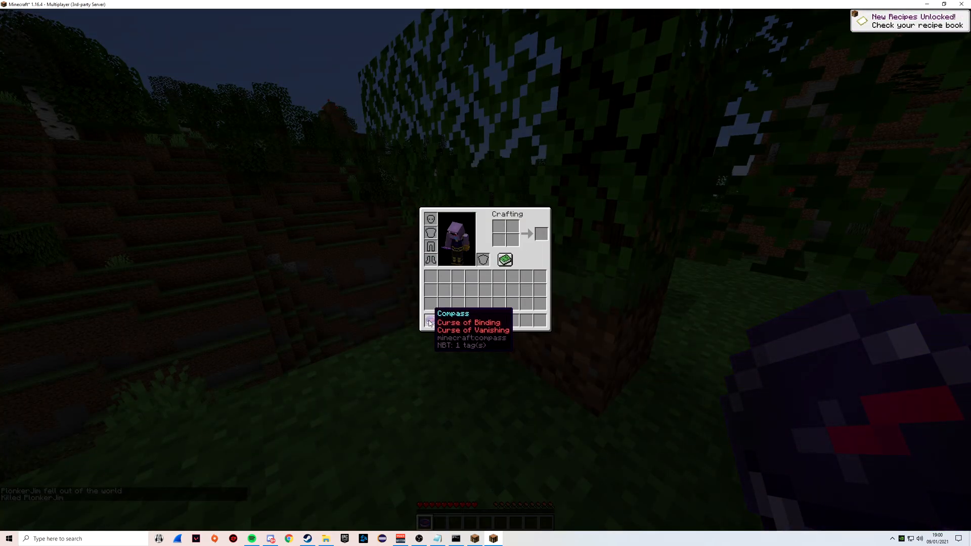
key(Escape)
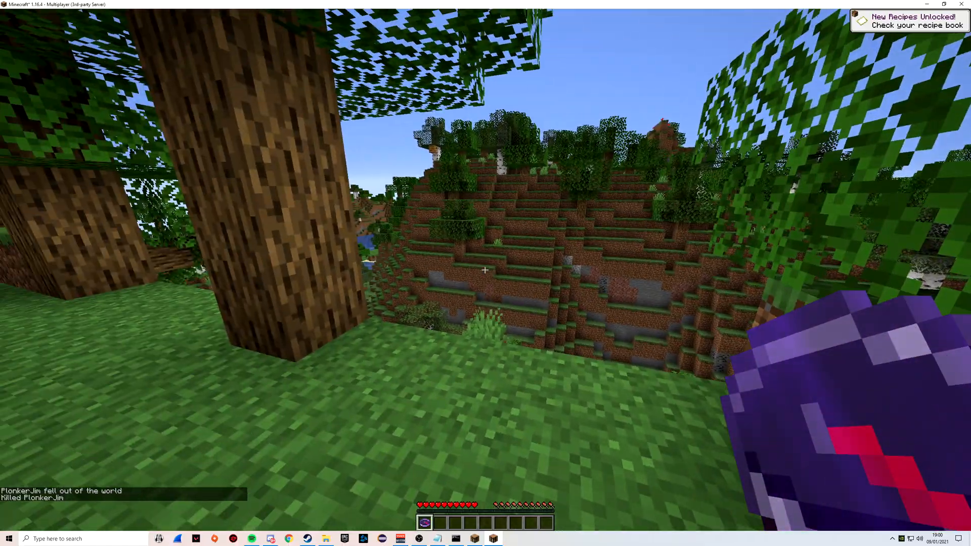
mouse_move(485, 270)
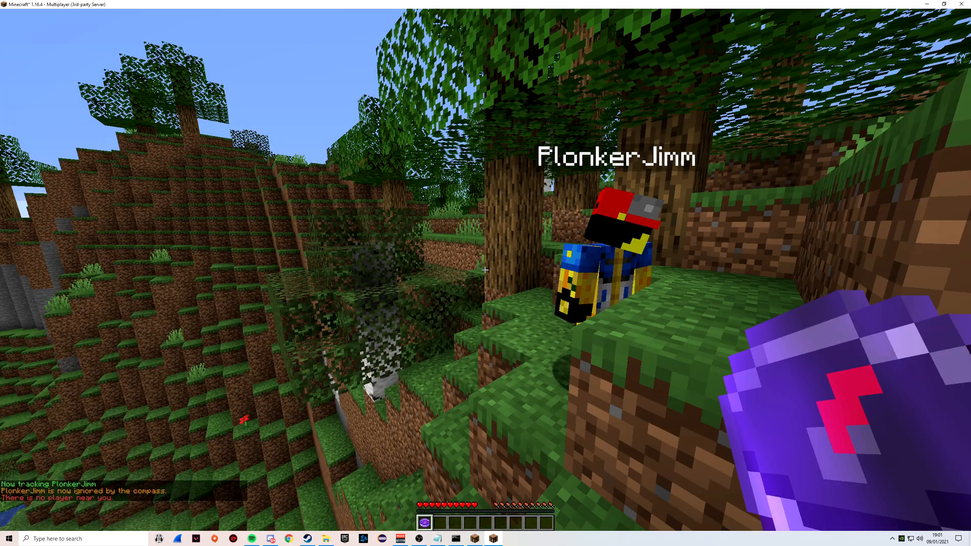
mouse_move(486, 269)
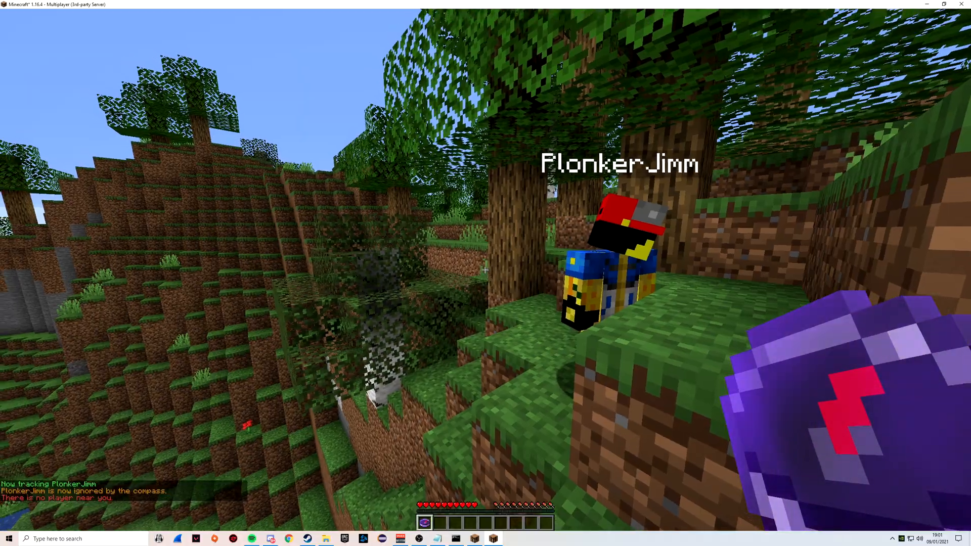
mouse_move(485, 270)
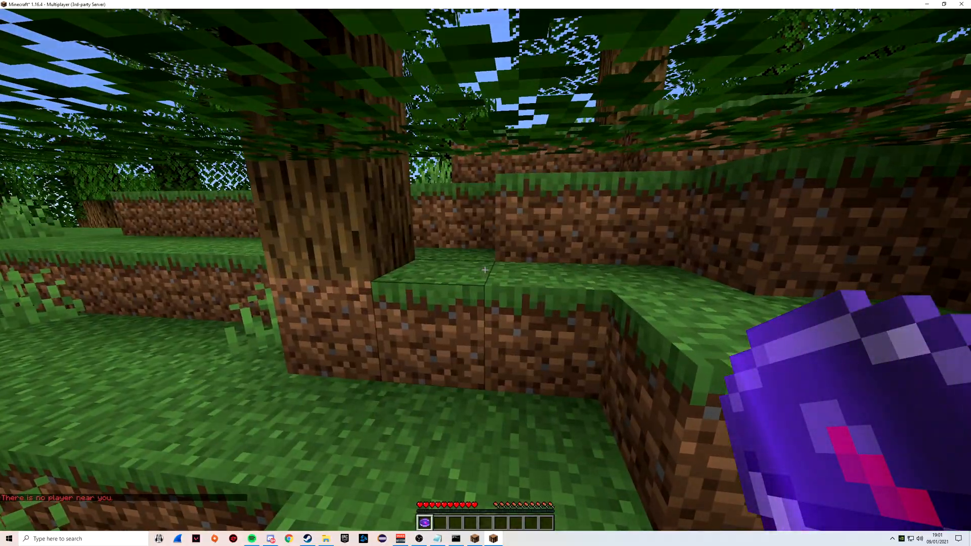
mouse_move(486, 269)
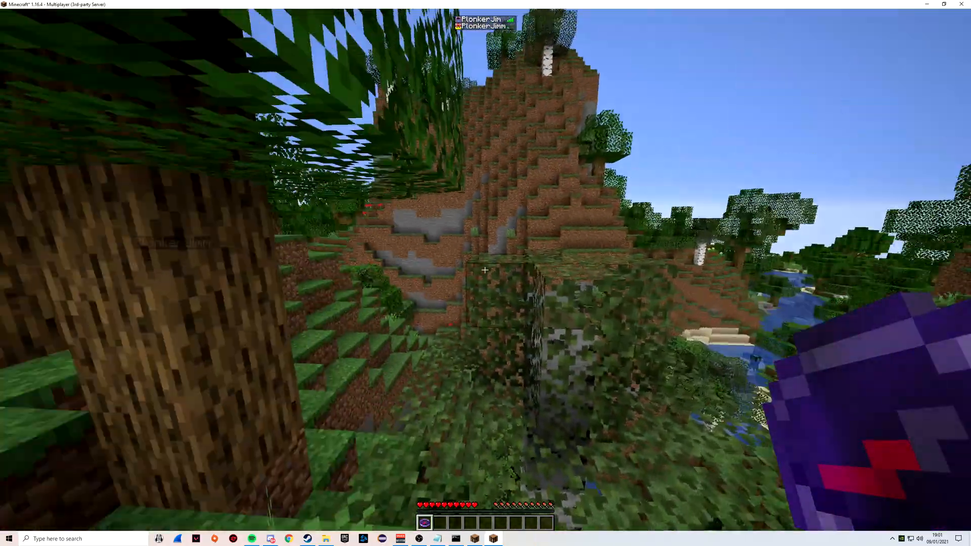
mouse_move(485, 270)
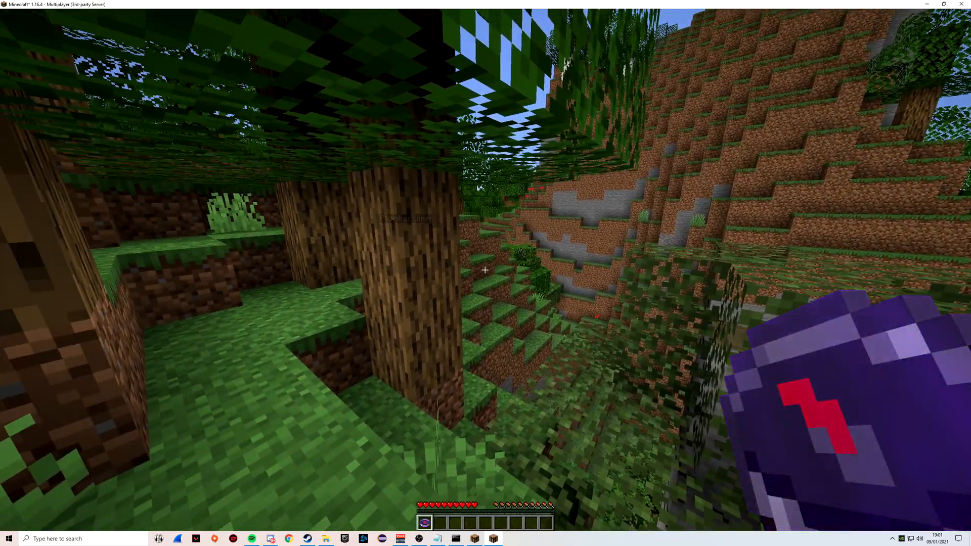
mouse_move(485, 269)
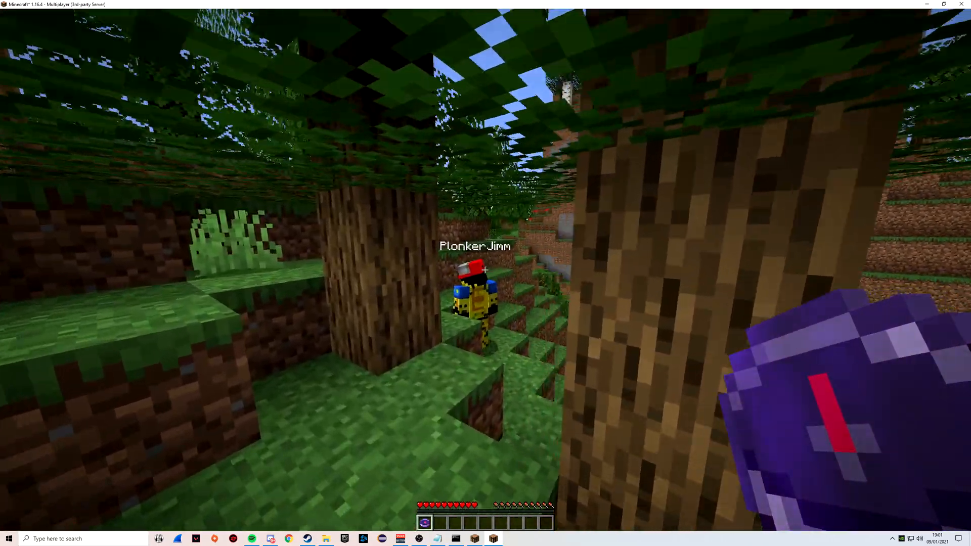
mouse_move(485, 273)
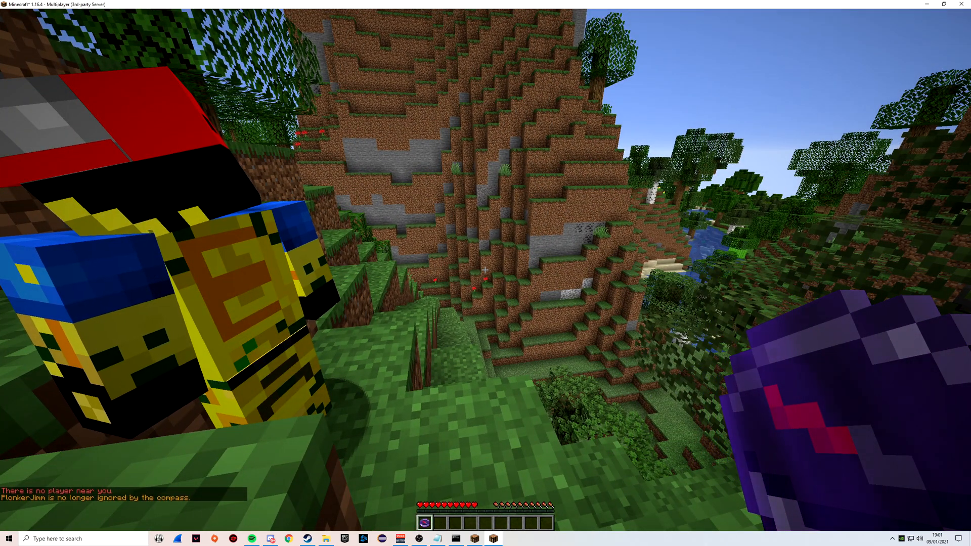
mouse_move(485, 270)
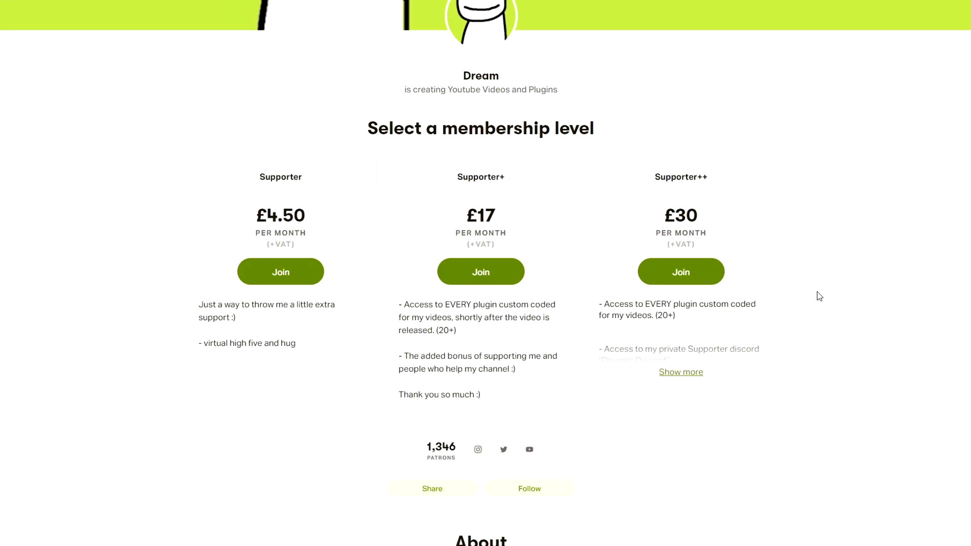
mouse_move(481, 271)
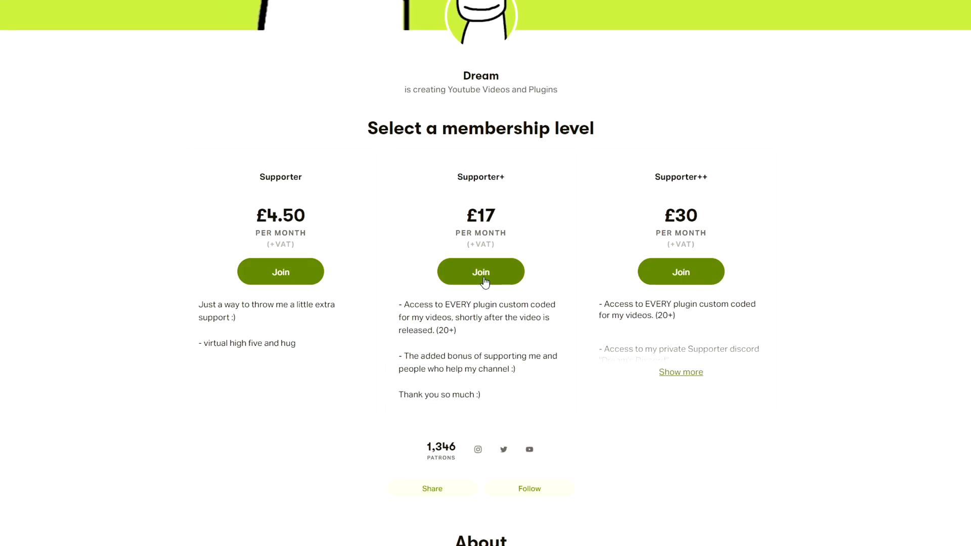
scroll(down, 3)
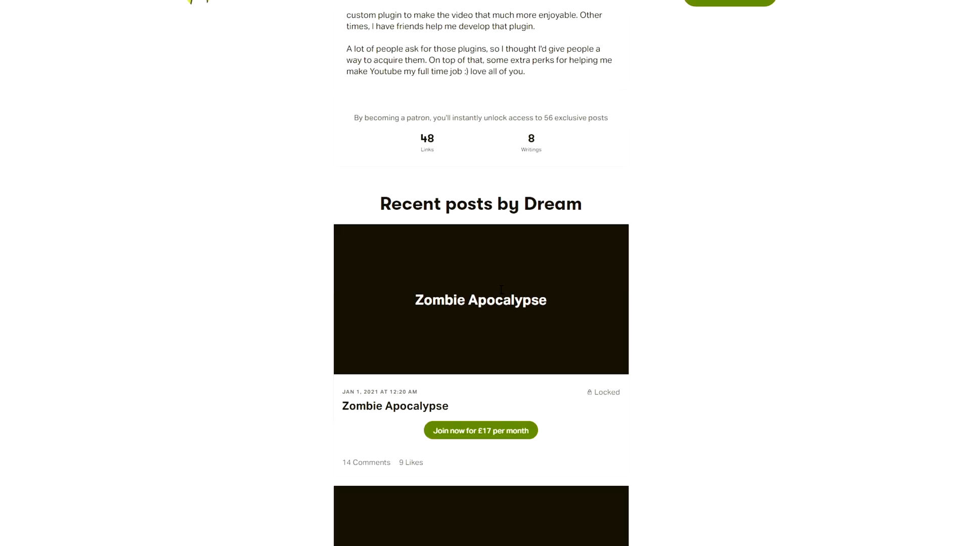
scroll(down, 3)
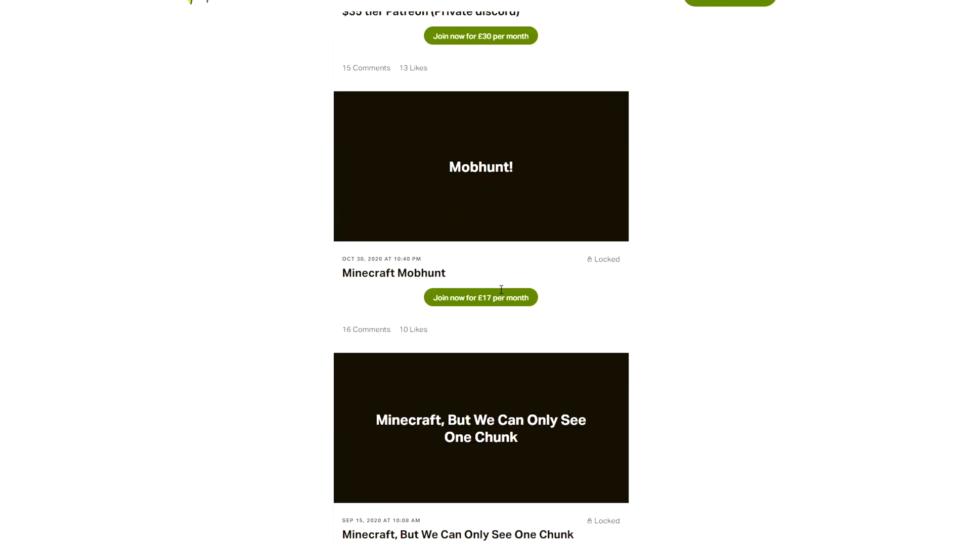
scroll(down, 3)
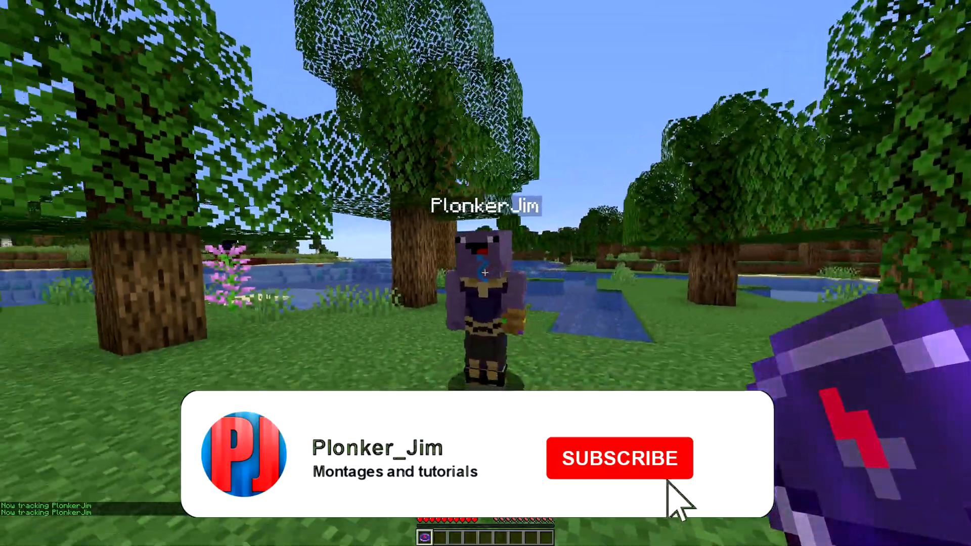
Toggle the tracked player to ignored on the tracking compass.
click(619, 458)
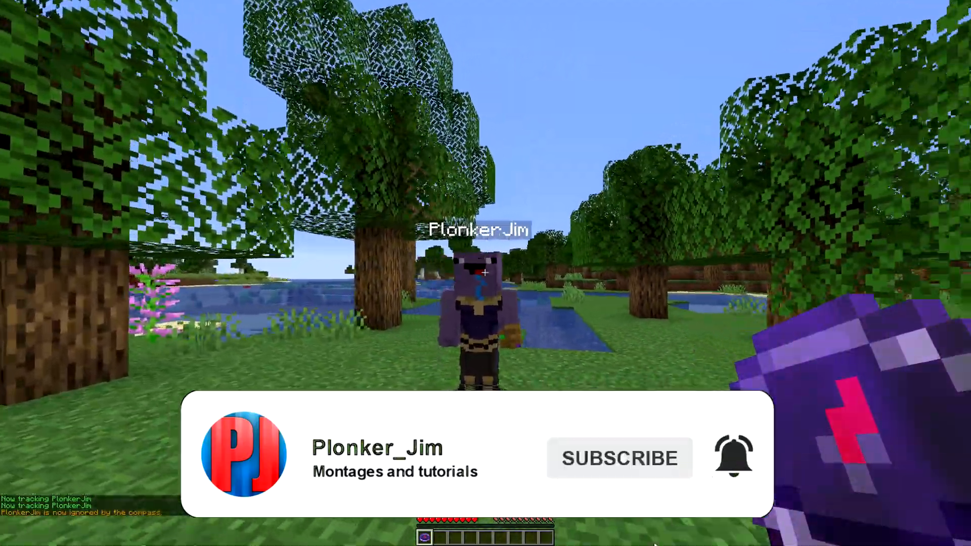